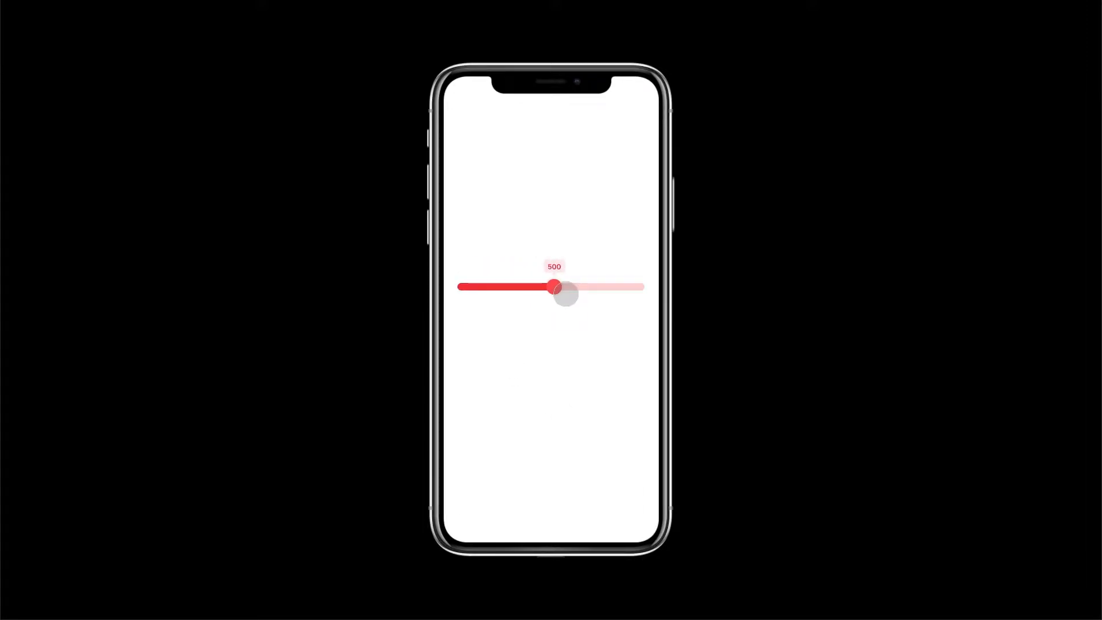
Drag the finished demo's knob down to 100 and back along the track to preview it
drag(558, 286, 466, 287)
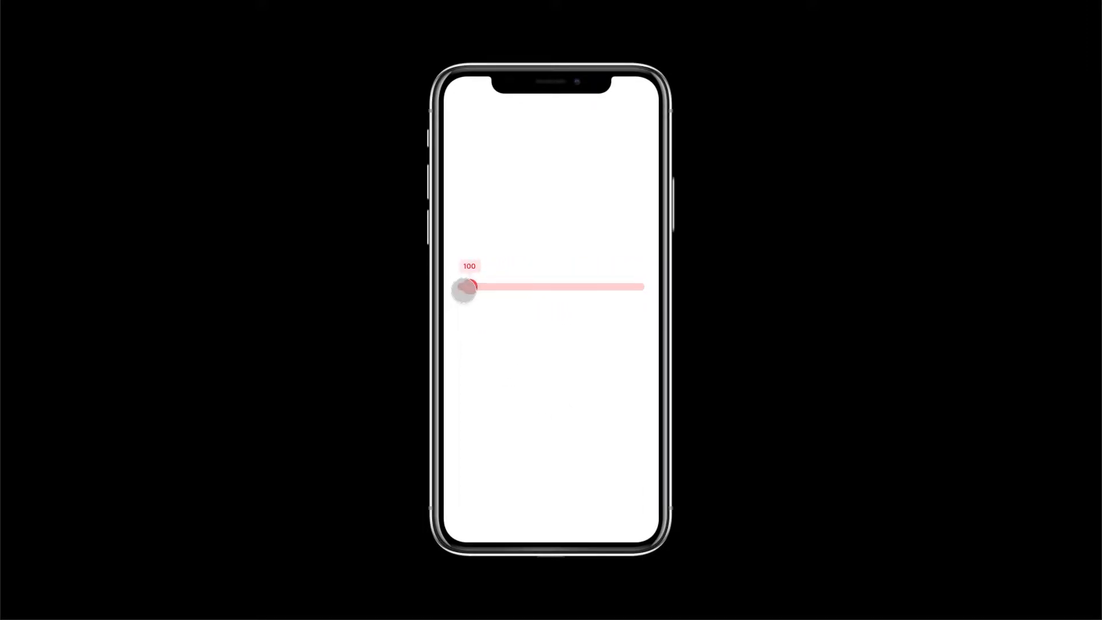
drag(464, 287, 565, 287)
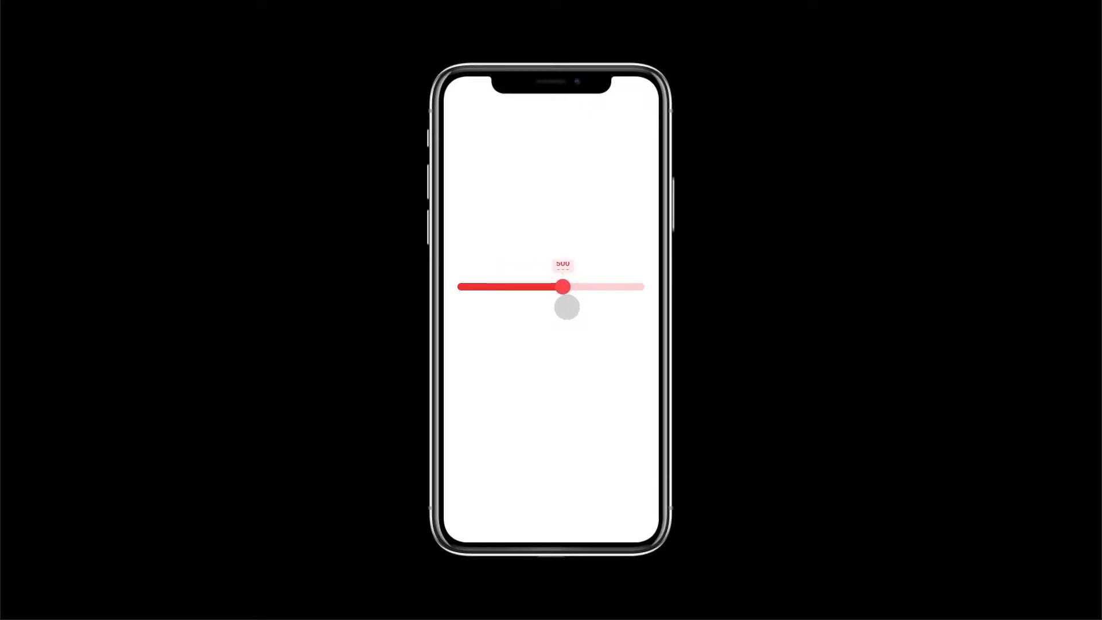
drag(564, 286, 613, 287)
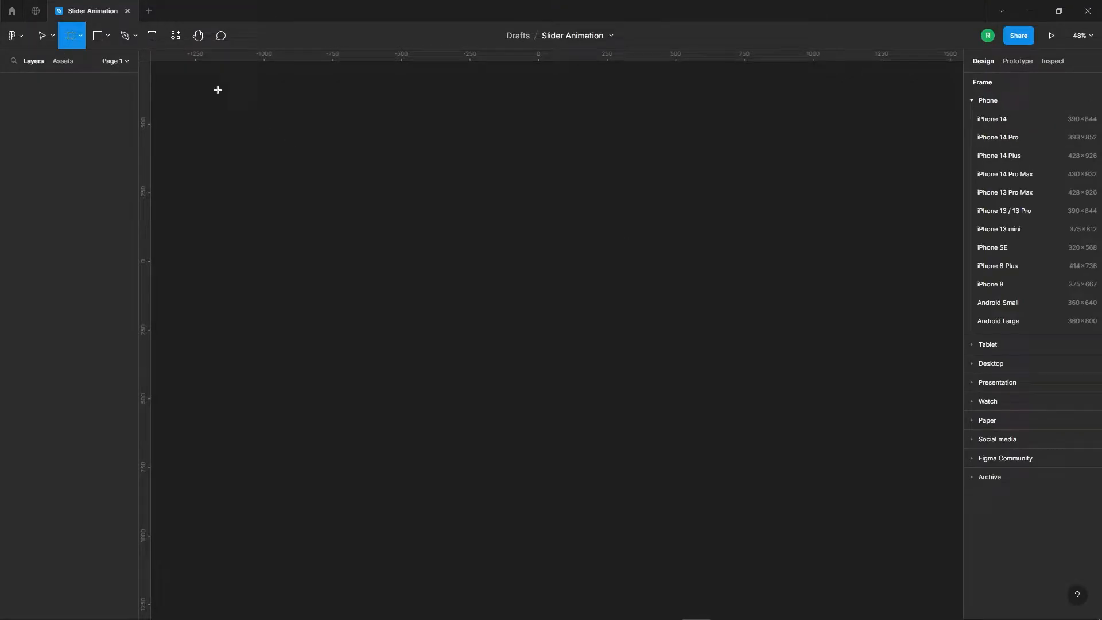
Add an iPhone 13 mini frame and draw a thin grey track bar inside it
click(997, 229)
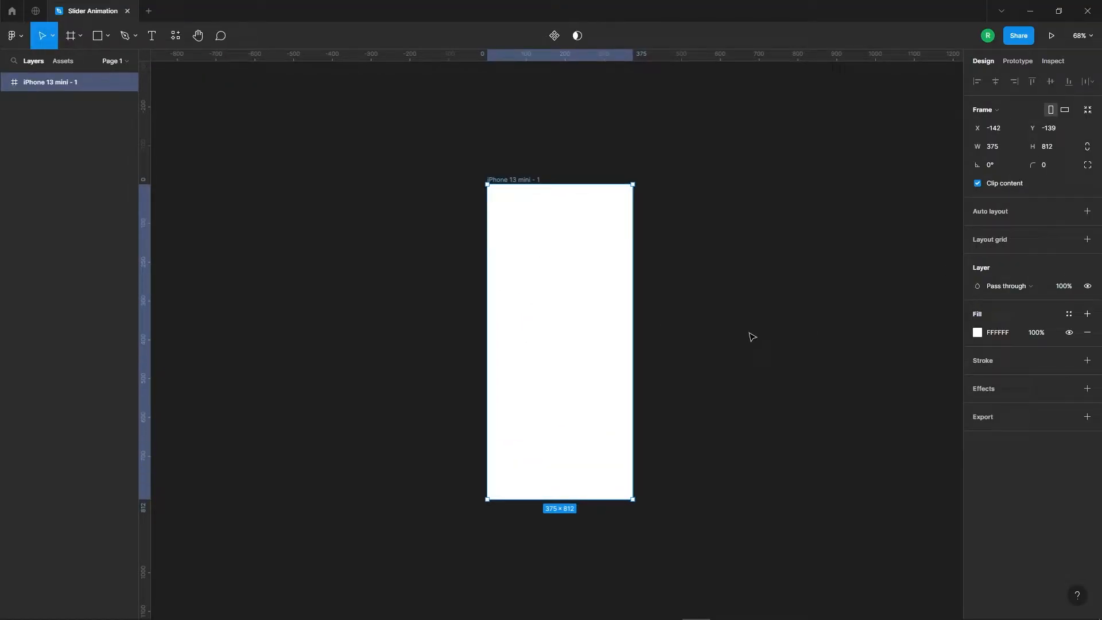
click(96, 35)
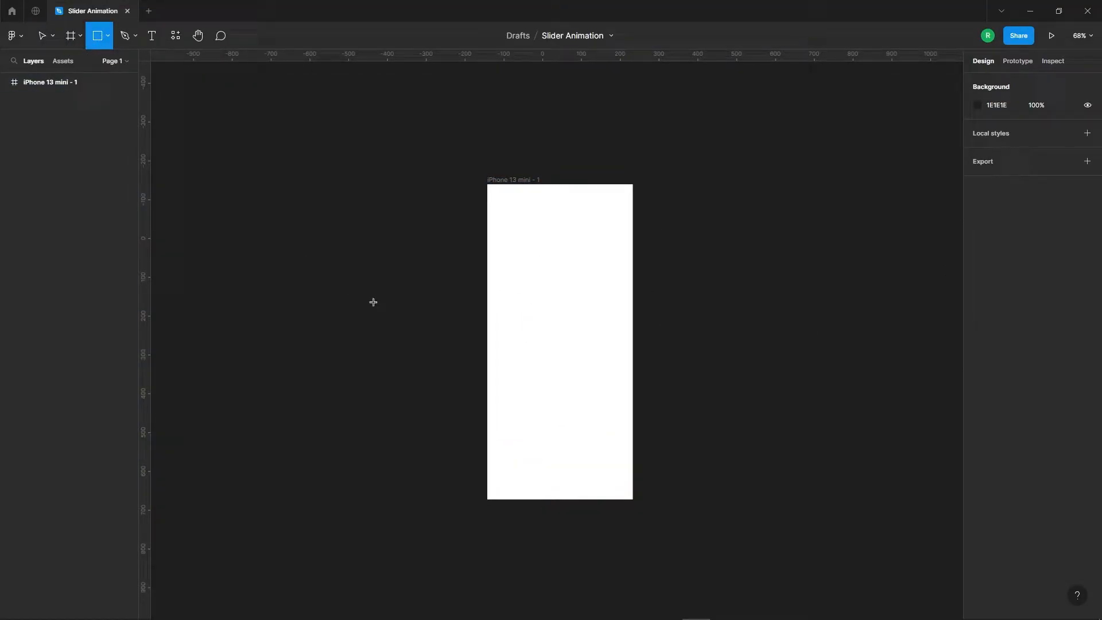
drag(344, 292, 508, 305)
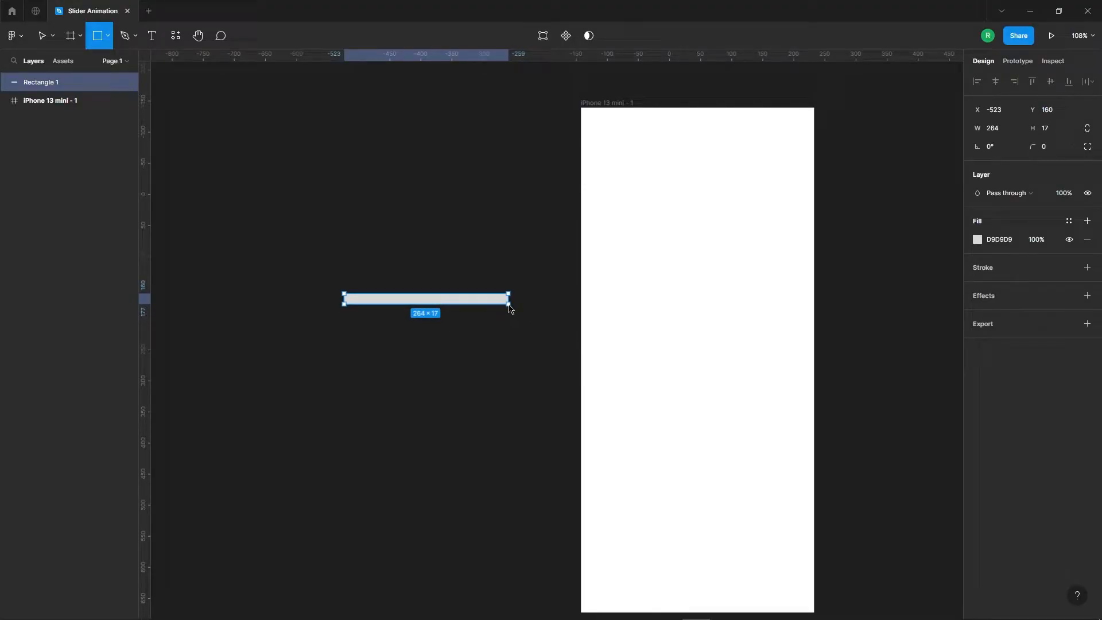
drag(509, 307, 509, 302)
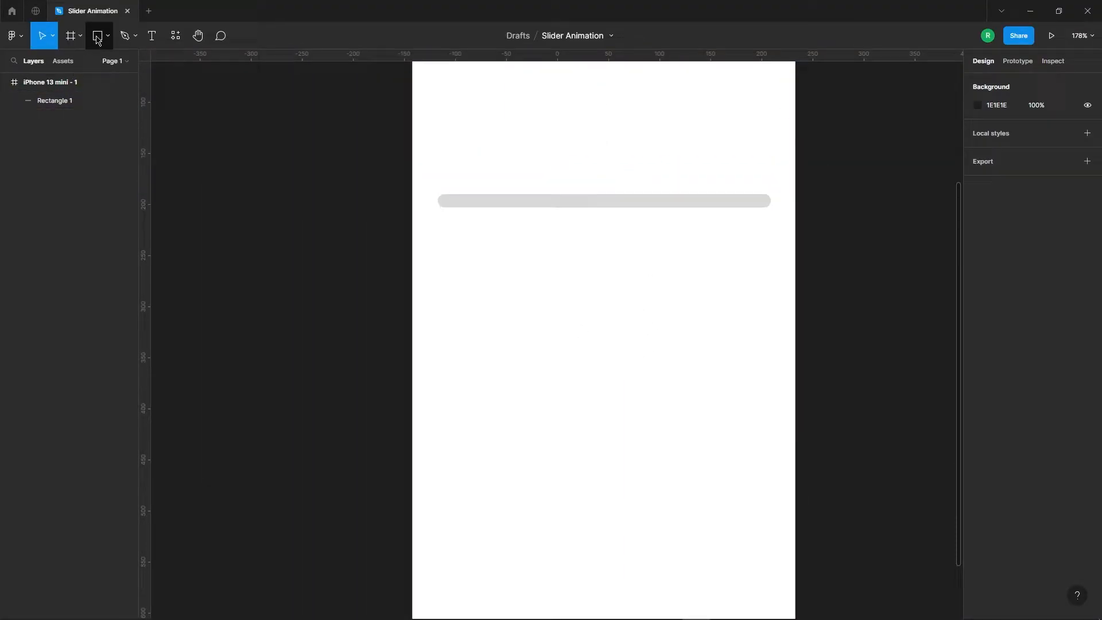
Draw a red F12F2F bar with radius 30 above the track and recolour the track FFD0D0
drag(453, 249, 760, 260)
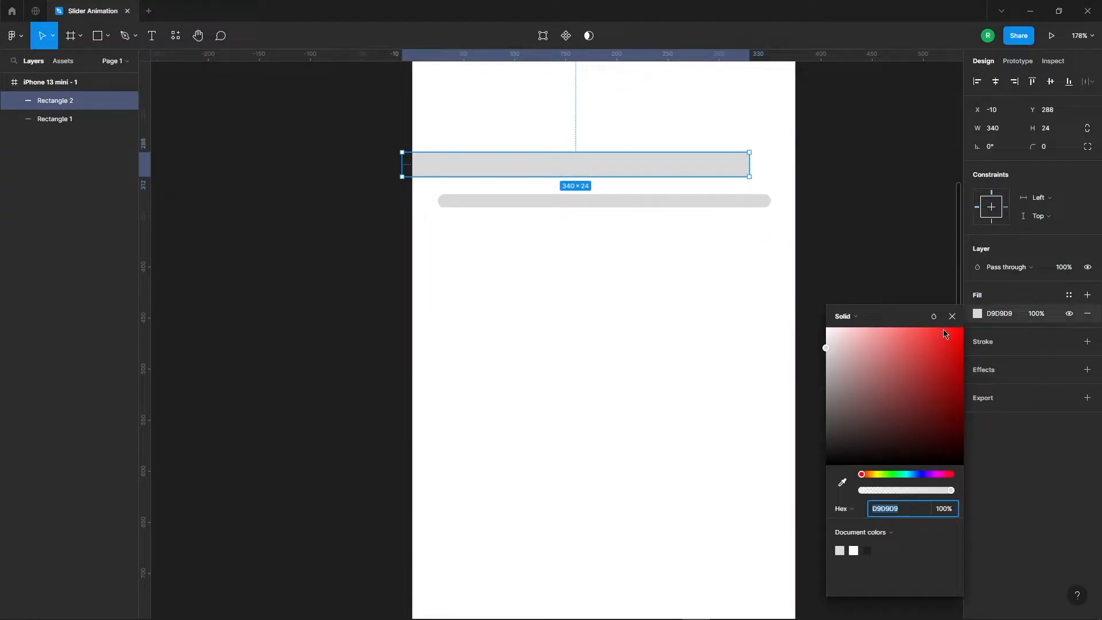
click(55, 118)
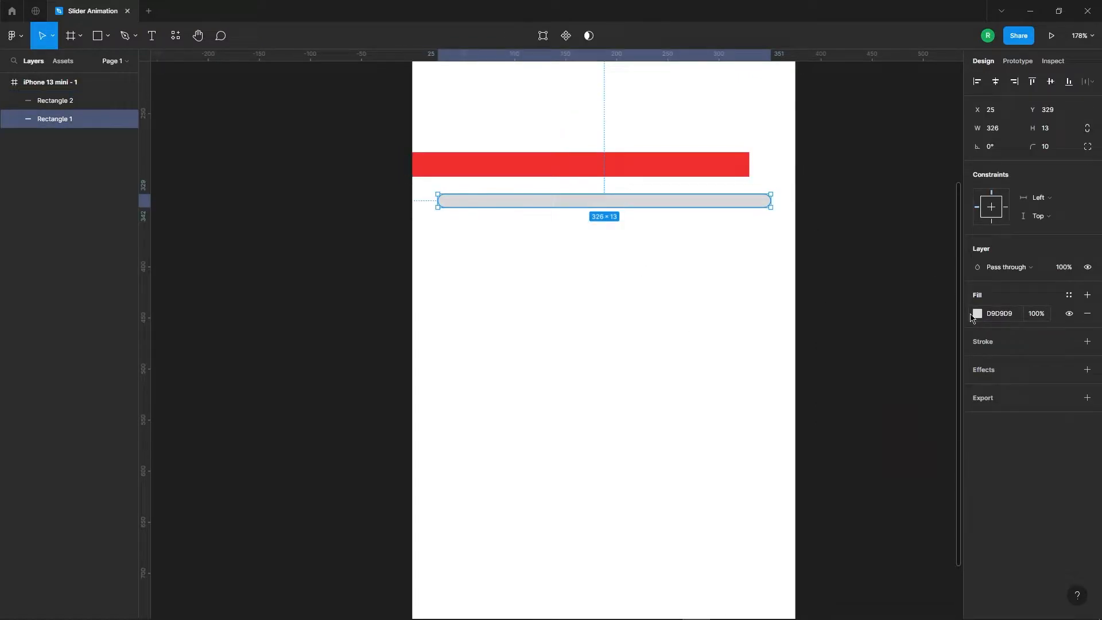
click(975, 312)
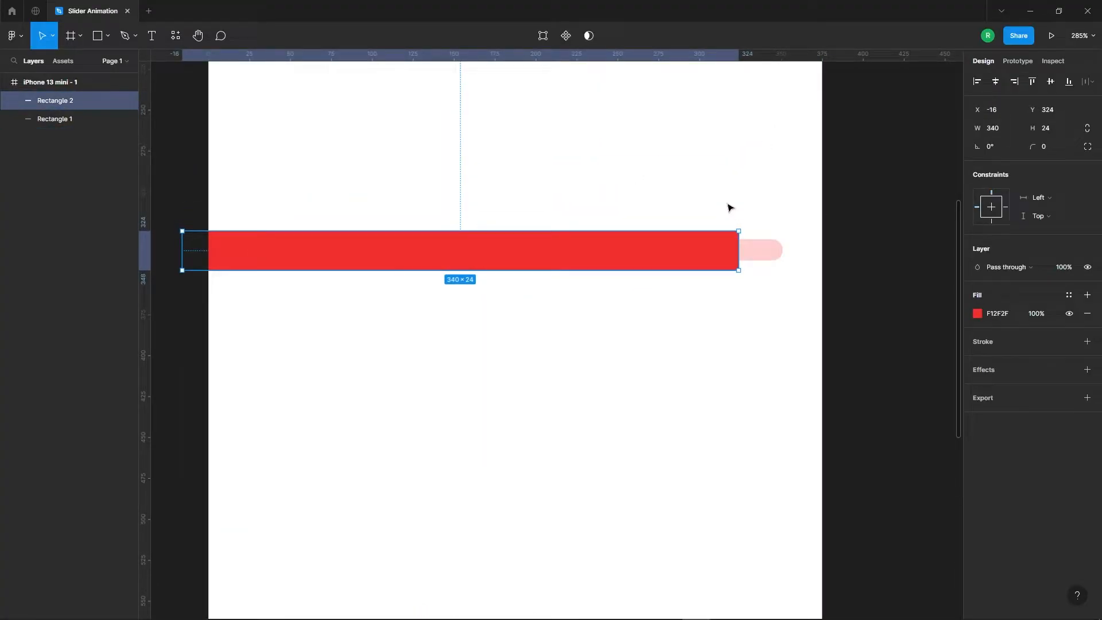
text(30)
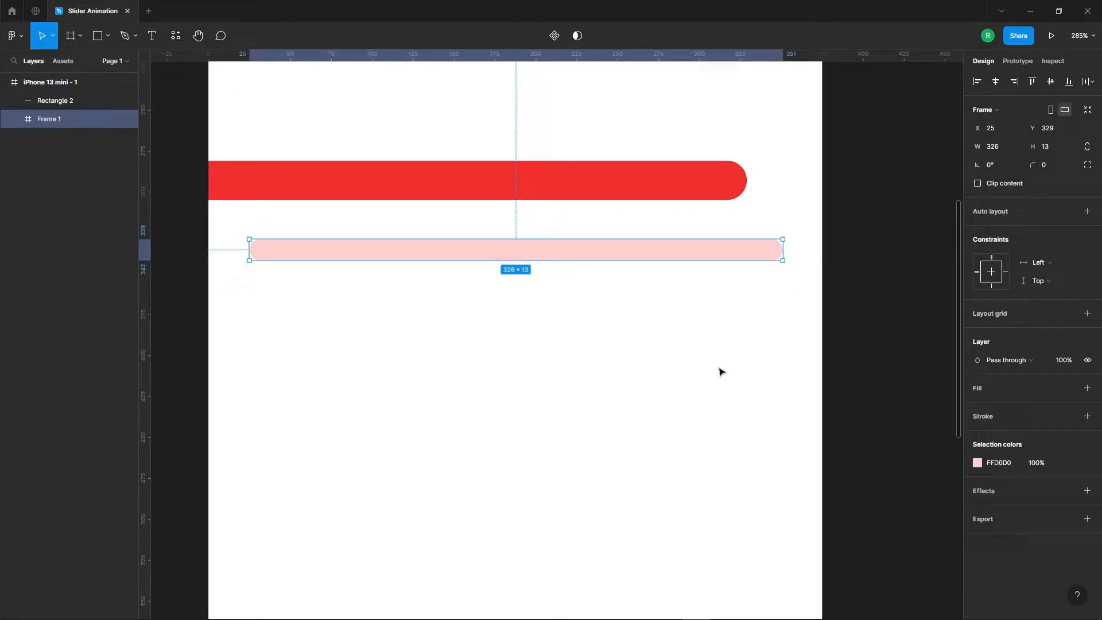
Nest Rectangle 2 inside Frame 1 and enable Clip content so the bar follows the track's shape
click(1048, 164)
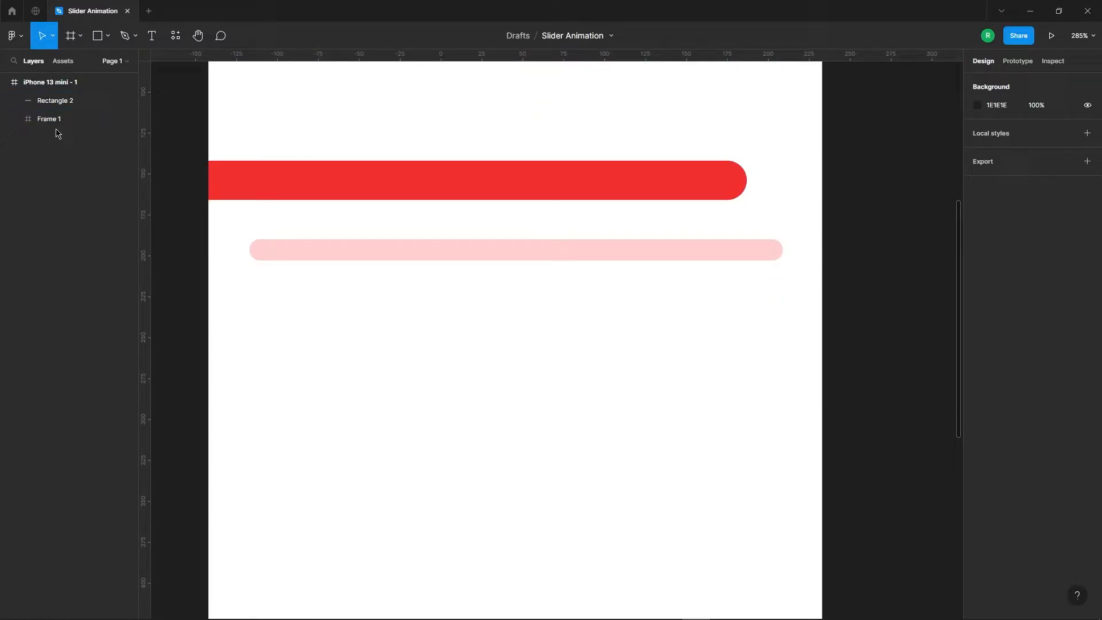
click(55, 100)
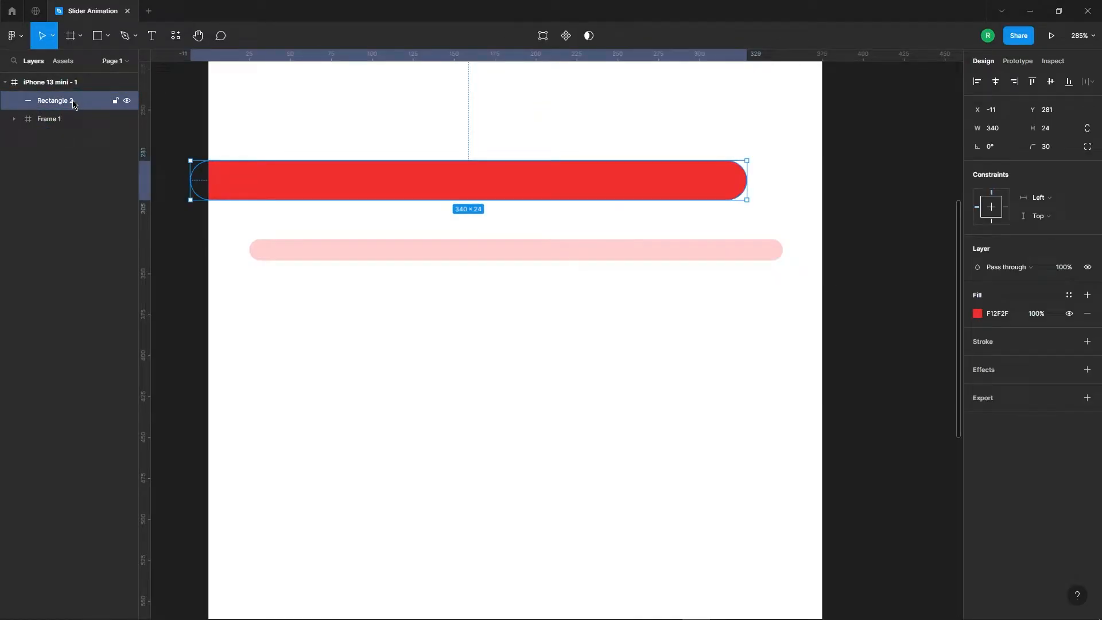
click(14, 118)
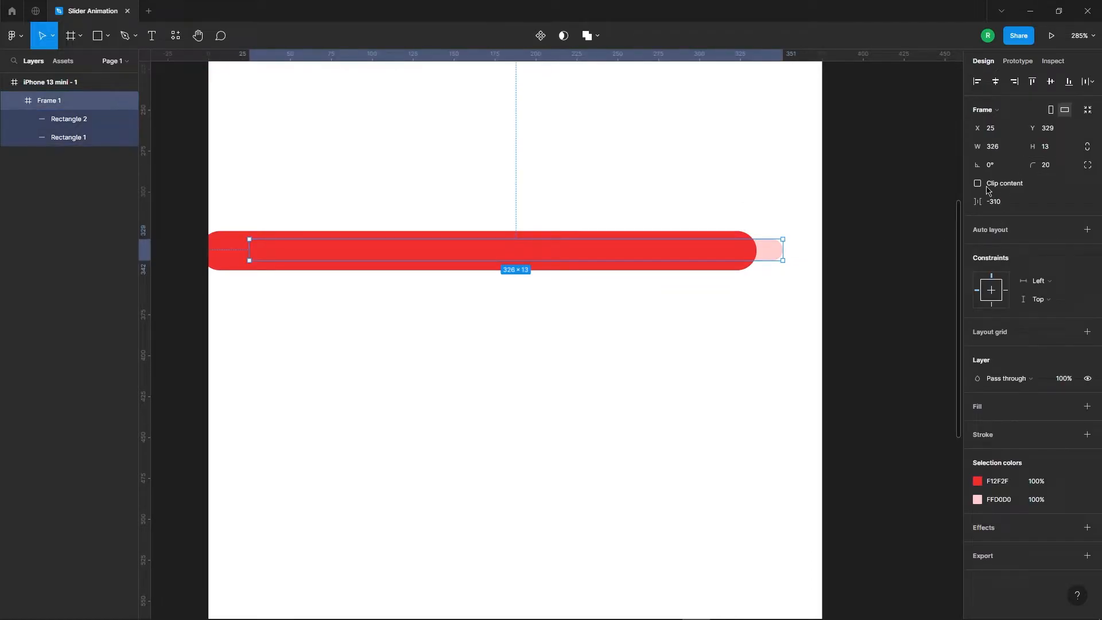
click(976, 184)
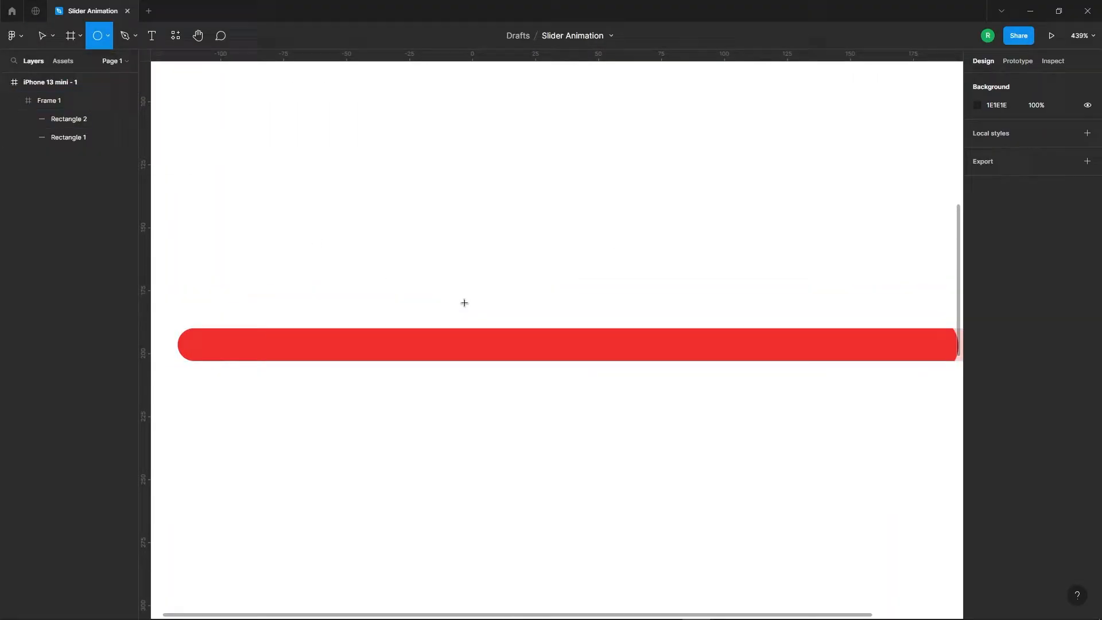
Draw a 25×25 red F12F2F circular knob with a drop shadow at the track's left end
drag(457, 323, 472, 367)
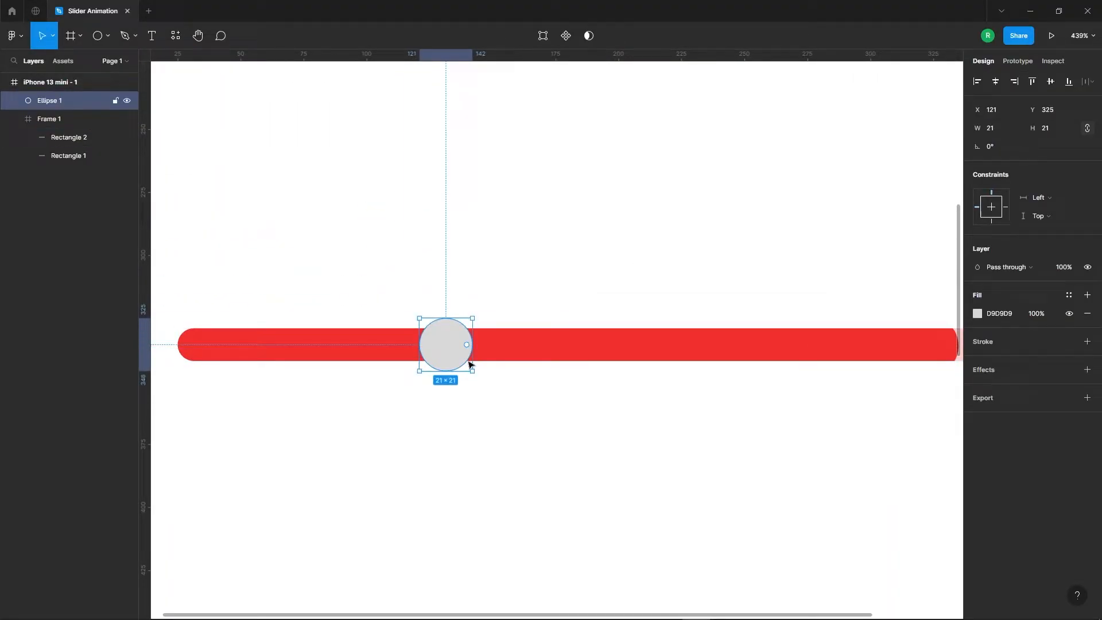
drag(471, 365, 475, 374)
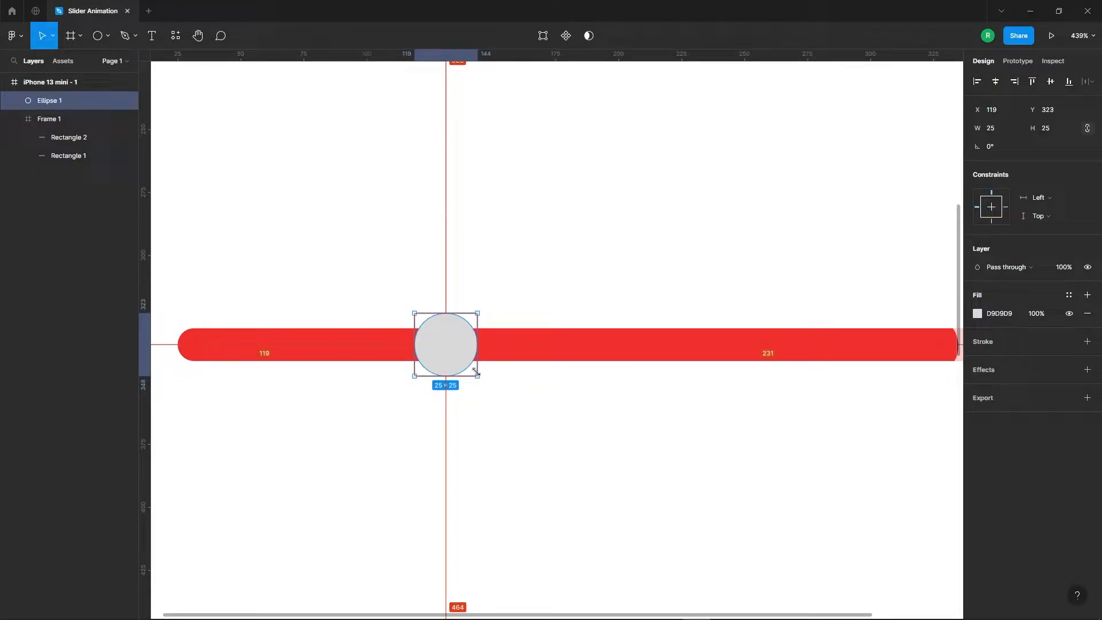
click(977, 313)
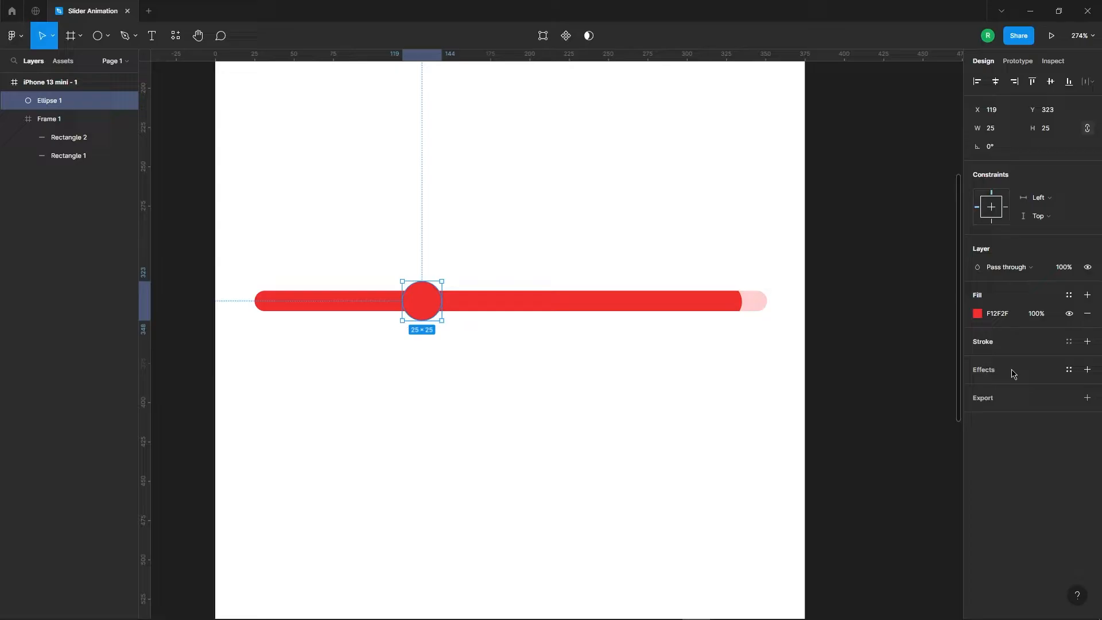
click(1087, 370)
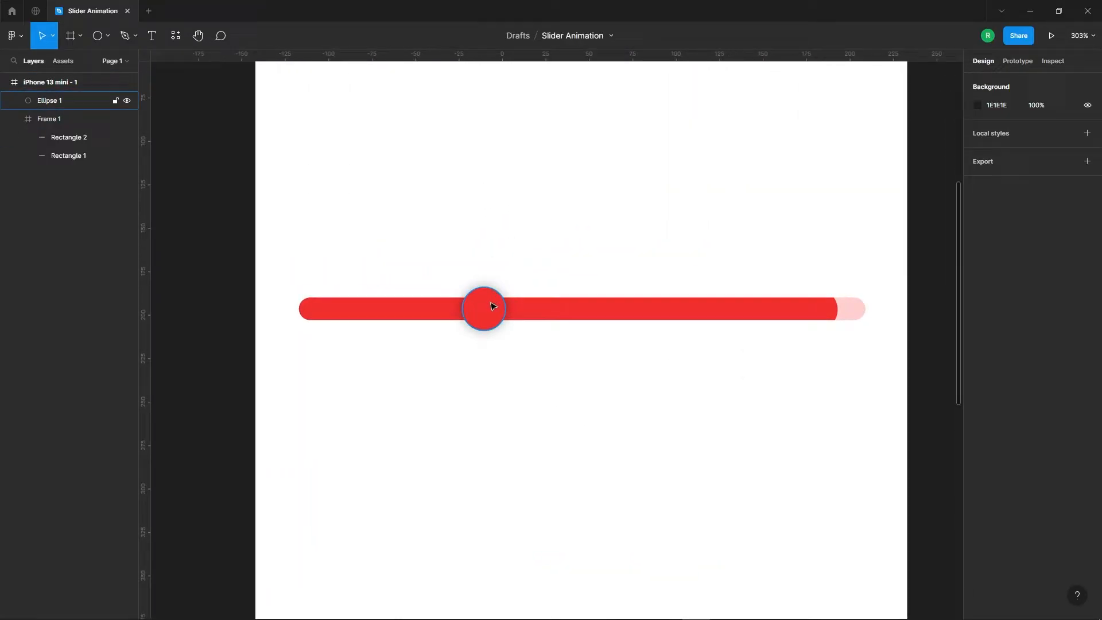
click(475, 380)
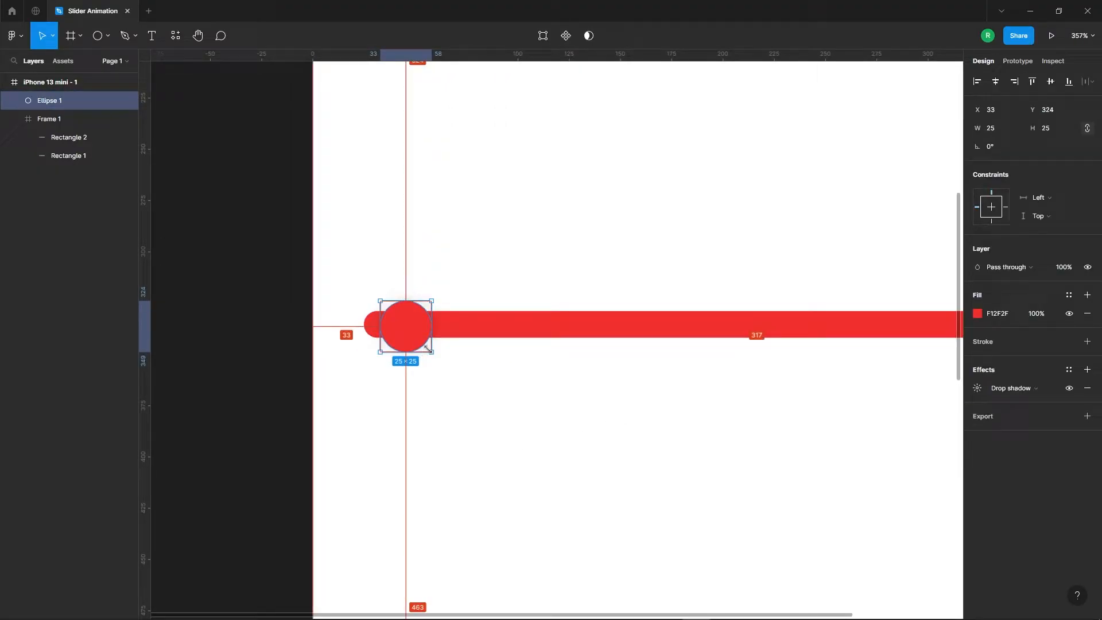
click(977, 312)
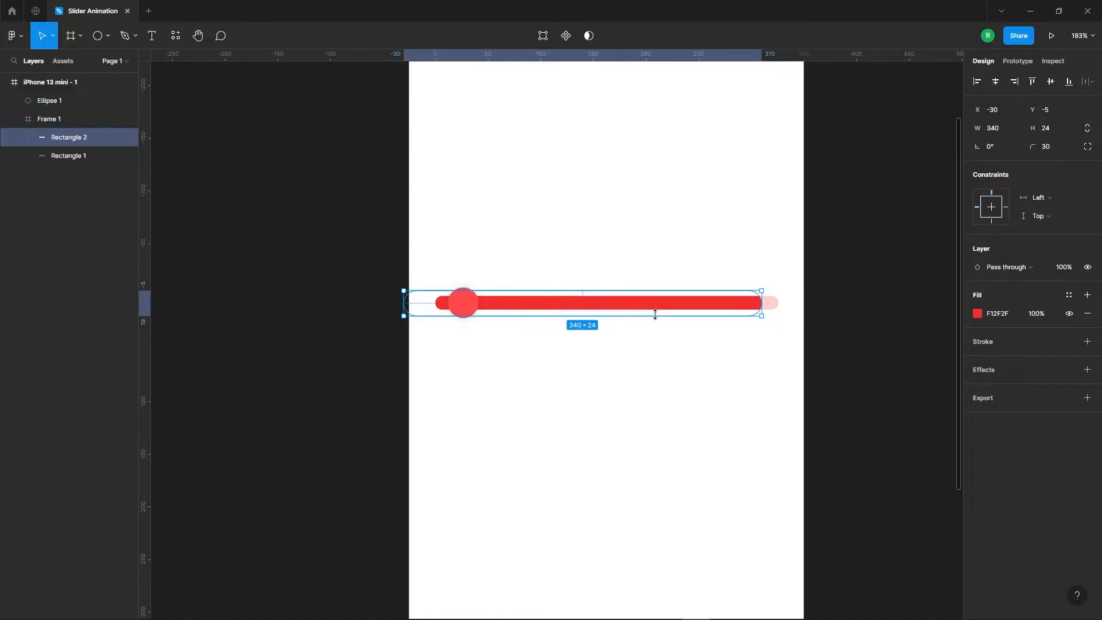
Shorten the red bar to end at the knob and make the knob 29×29 in brighter FF4949
drag(653, 302, 446, 301)
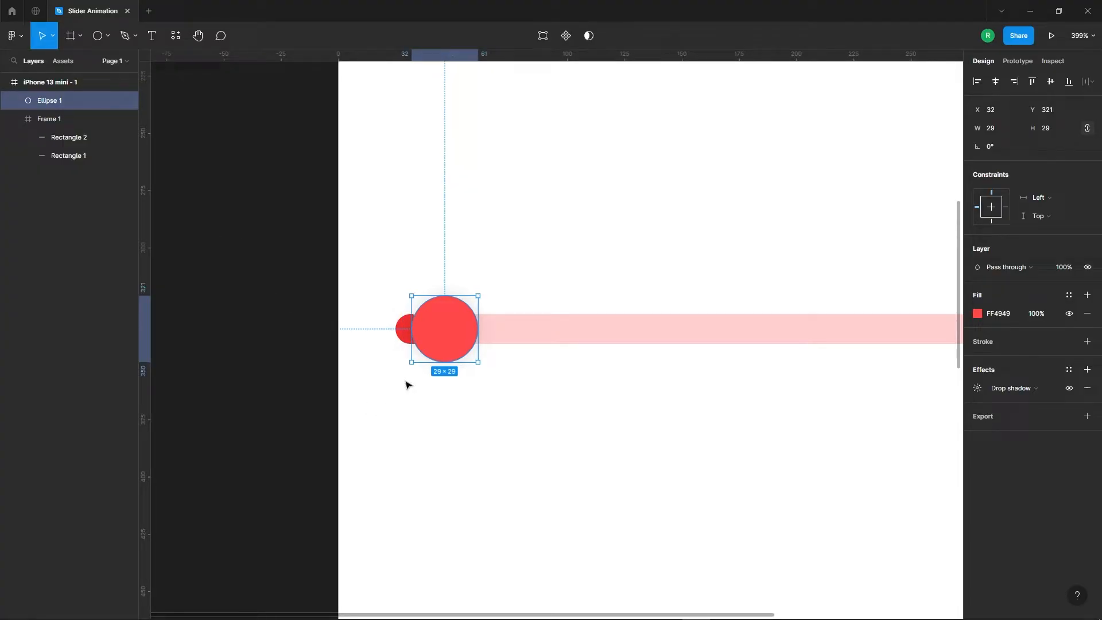
click(69, 137)
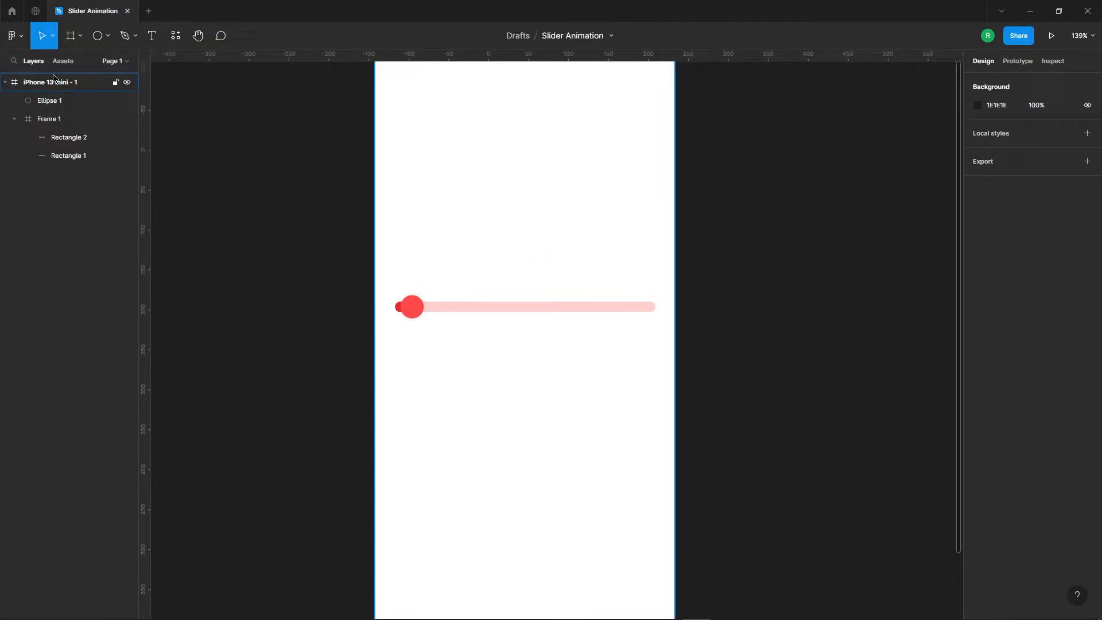
click(96, 36)
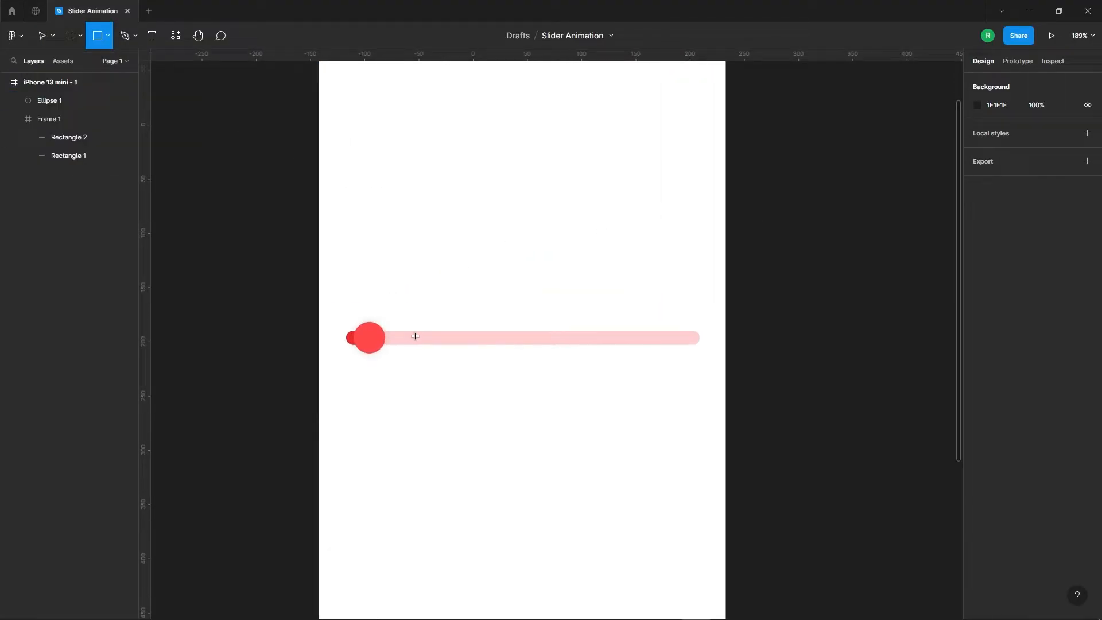
Draw a rounded box and a 180°-rotated triangle above the knob and Union them into a bubble
drag(337, 277, 390, 305)
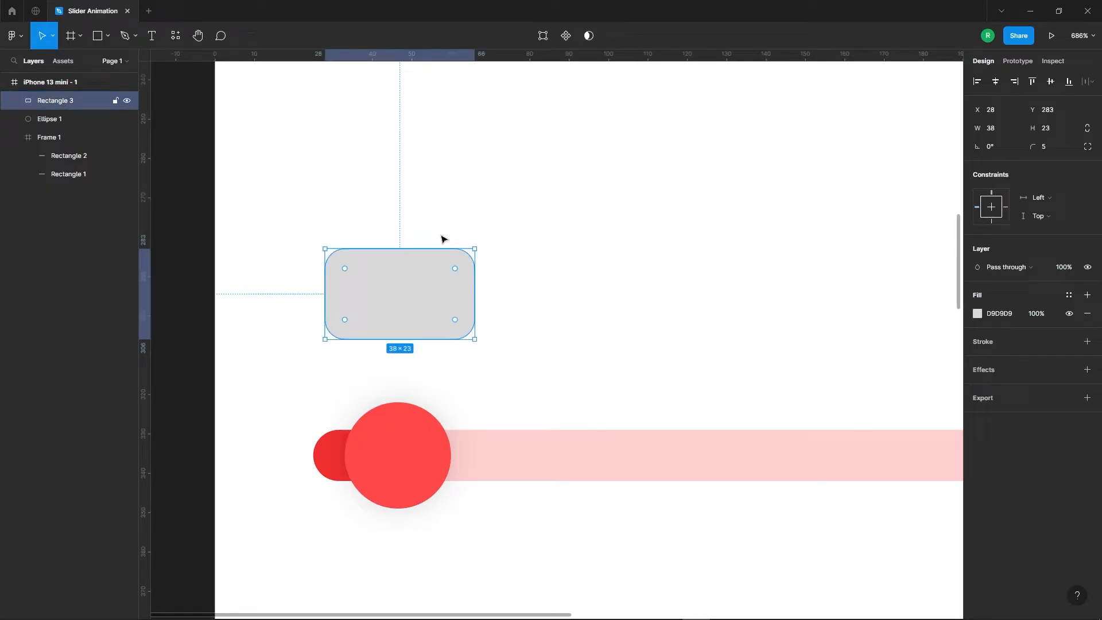
click(97, 35)
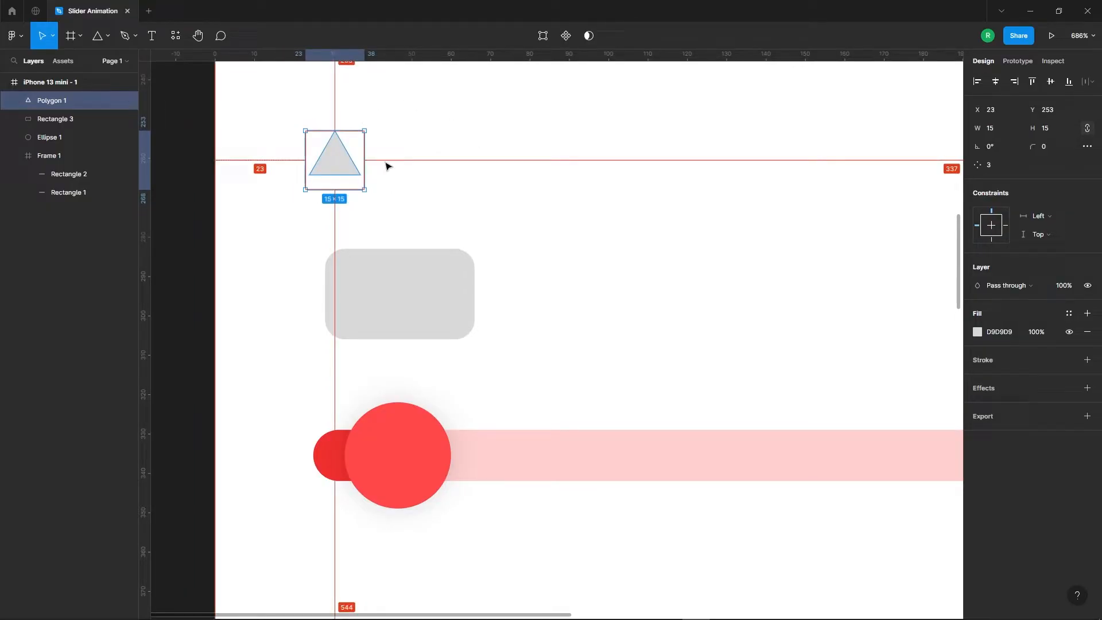
drag(334, 159, 410, 338)
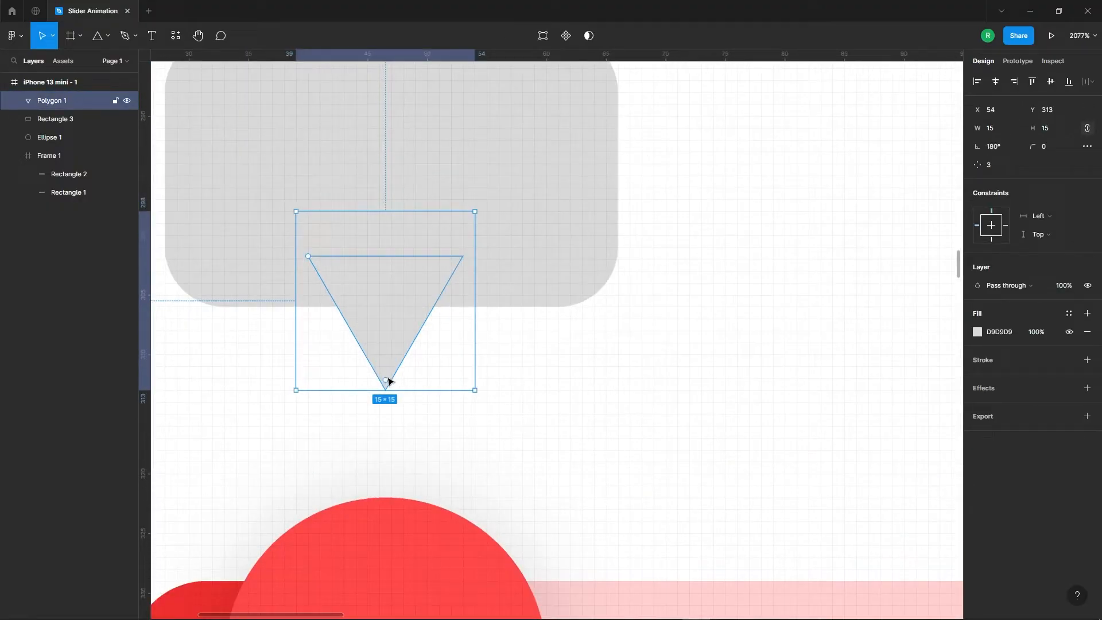
click(700, 345)
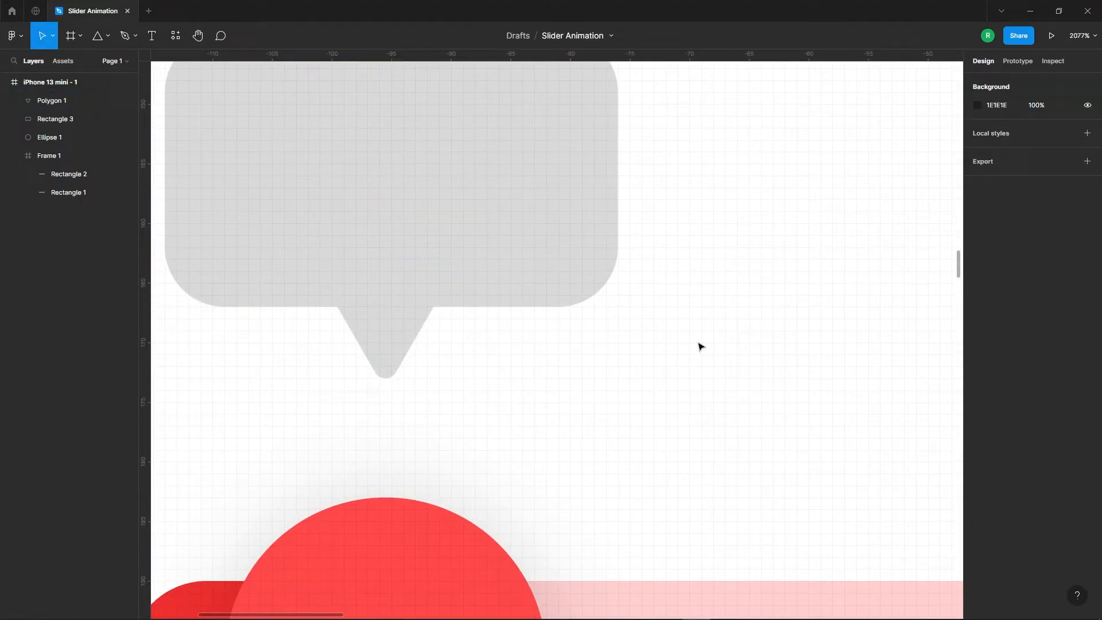
click(588, 36)
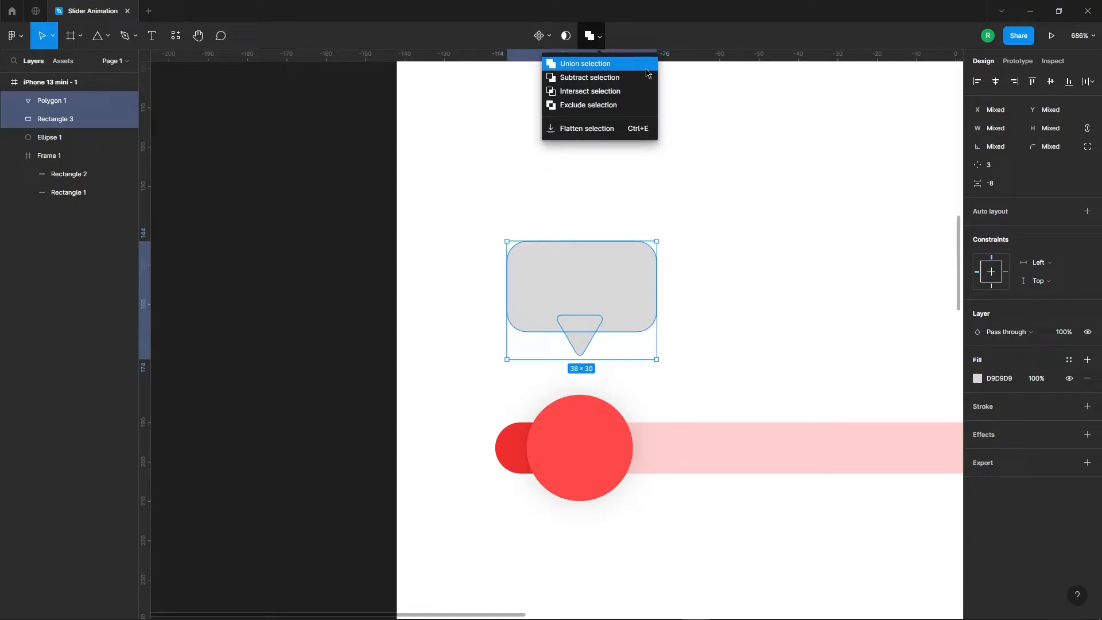
click(584, 63)
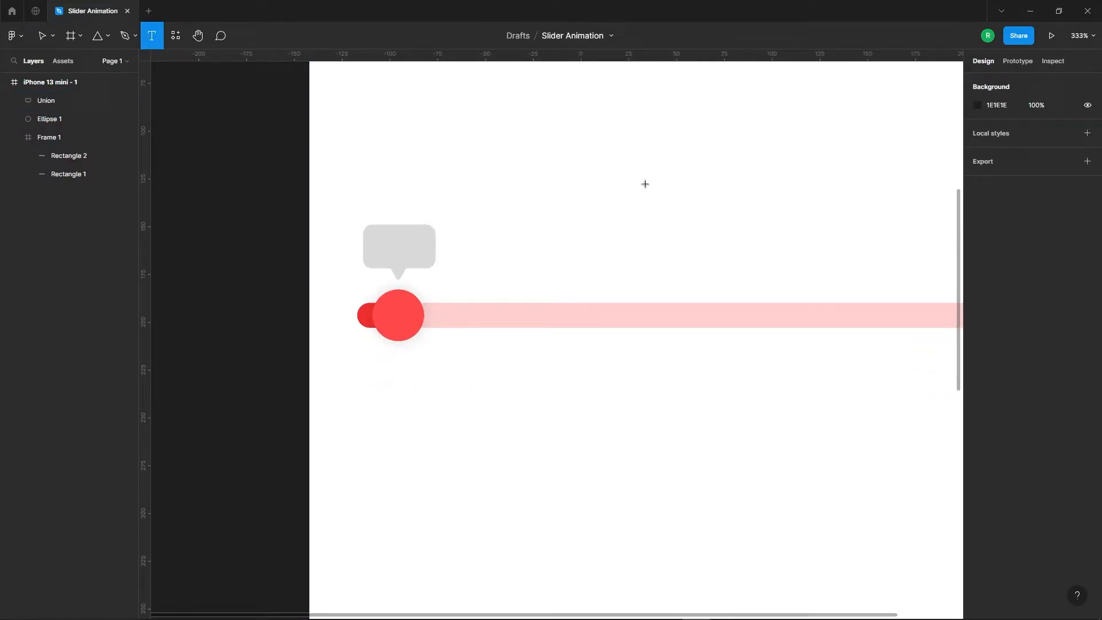
Add a Semi Bold red EC2F2F '100' label beside the bubble
text(1)
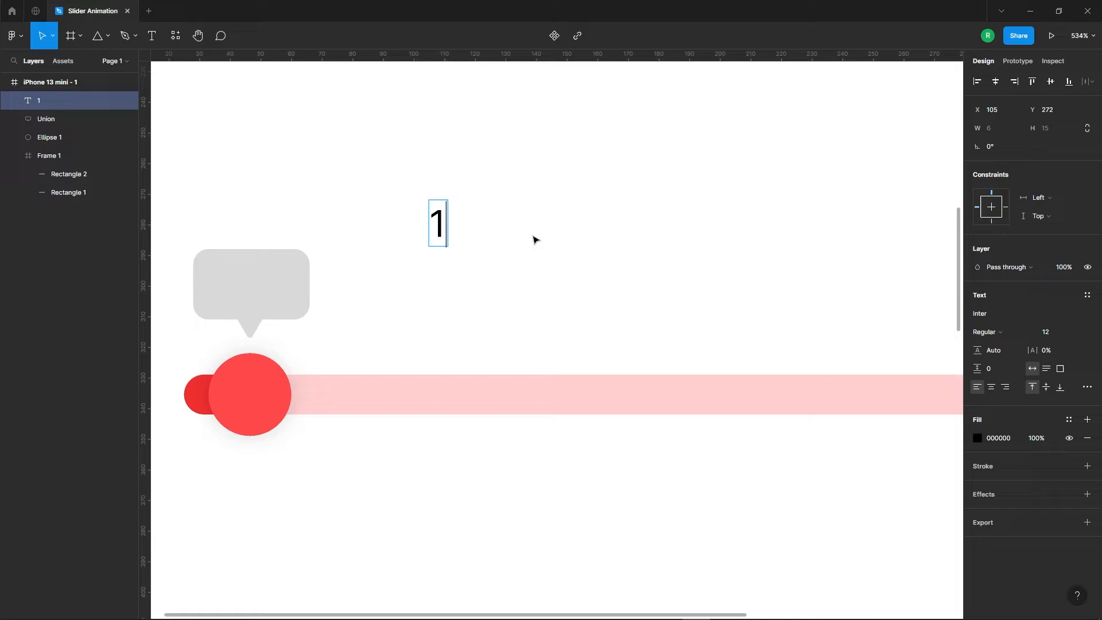
text(00)
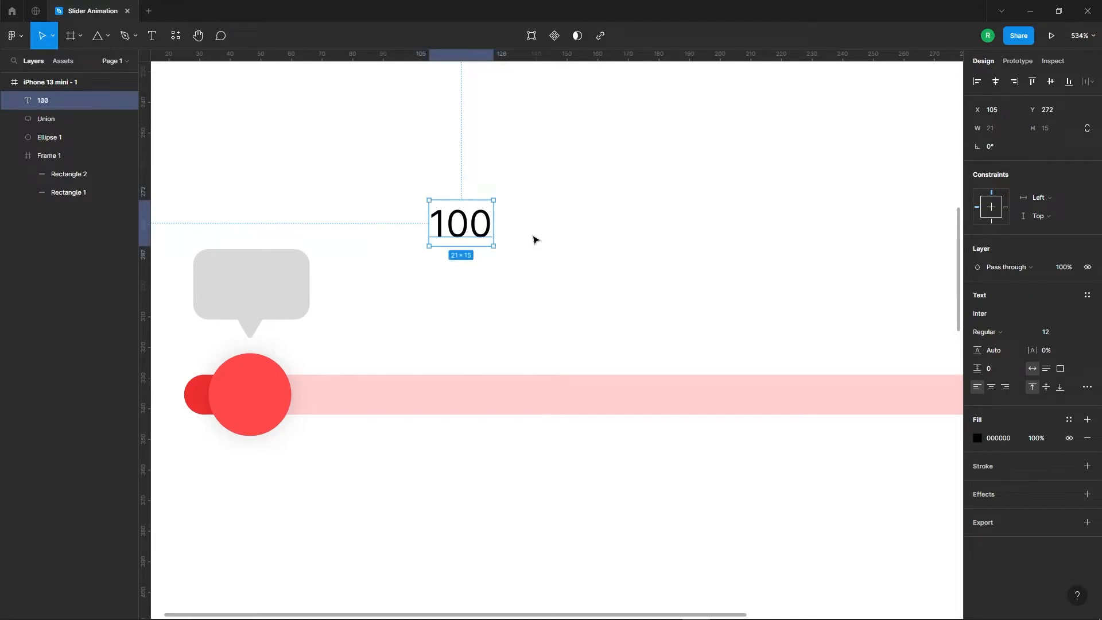
click(986, 331)
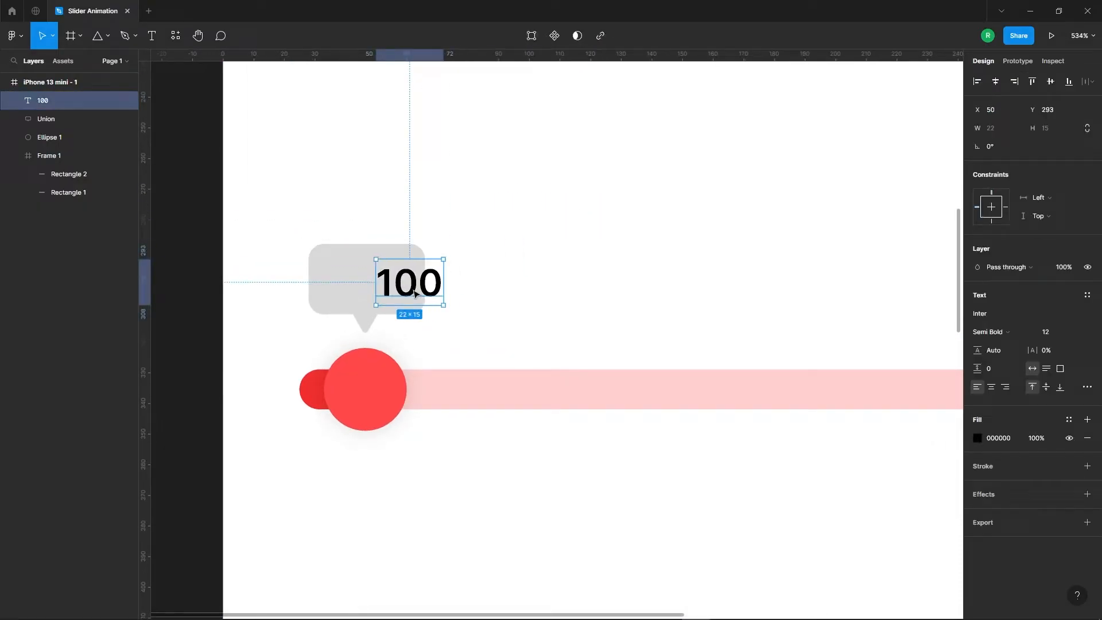
drag(409, 281, 550, 242)
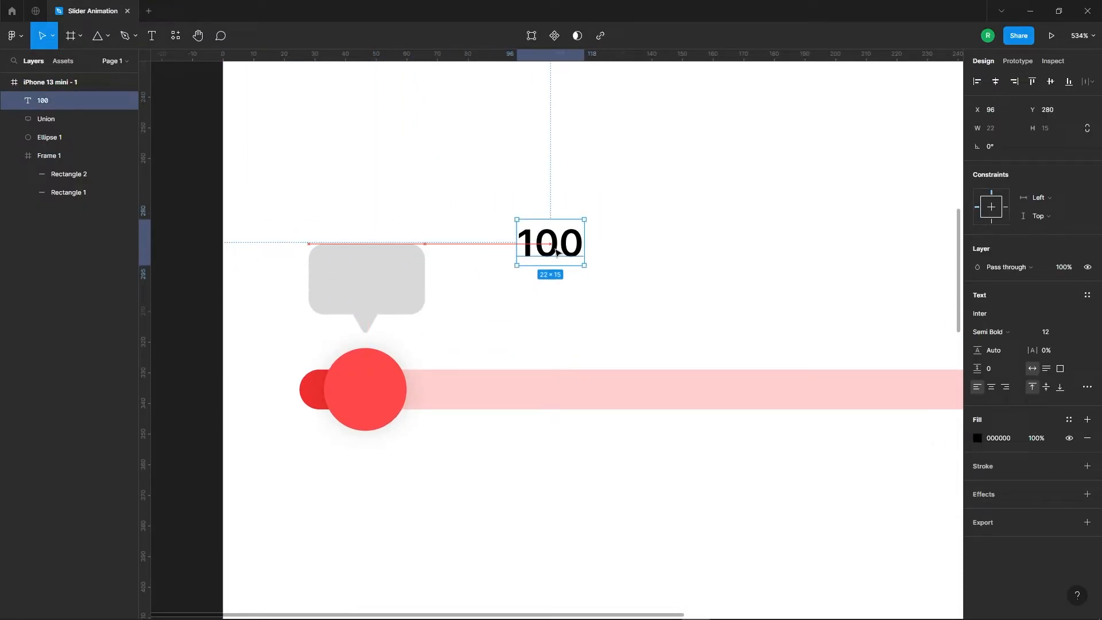
click(977, 437)
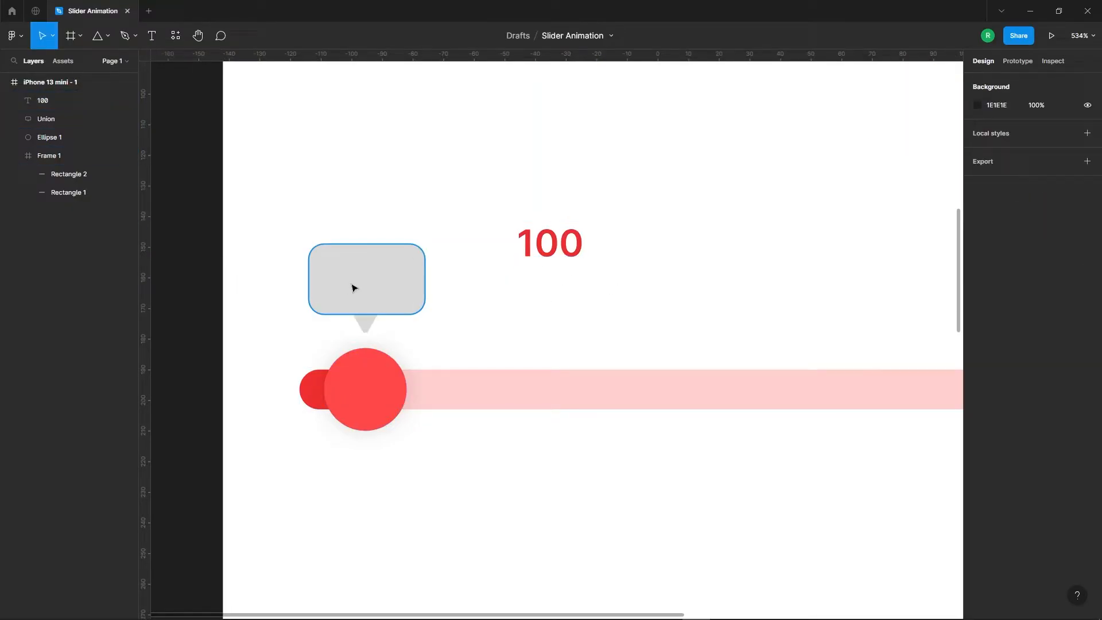
Recolour the Union bubble pale pink and start editing the label to add more values
click(365, 280)
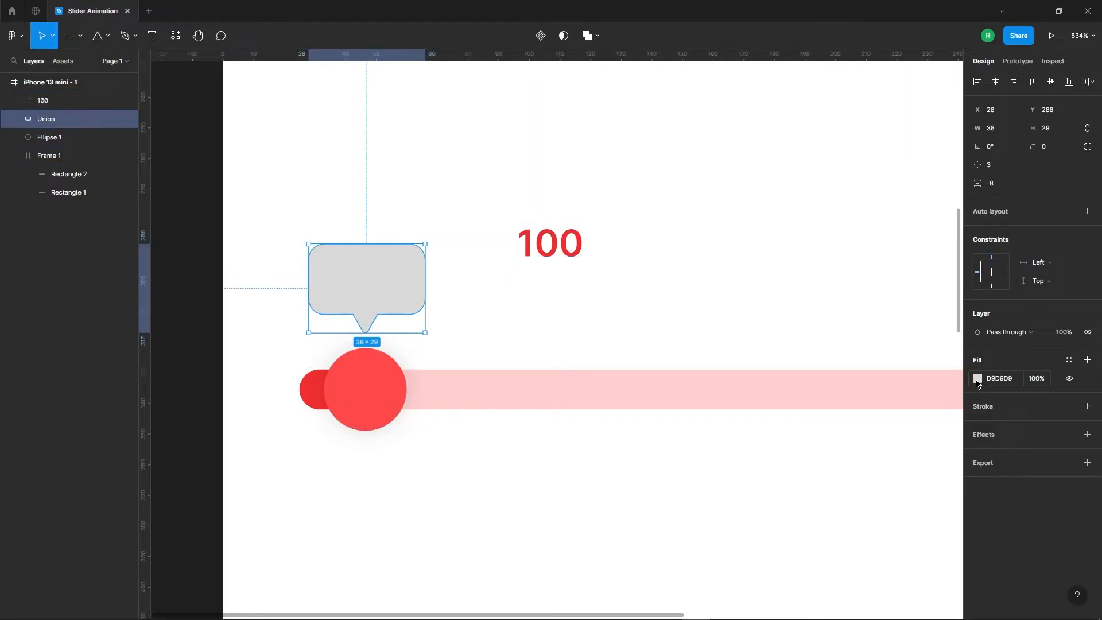
click(975, 377)
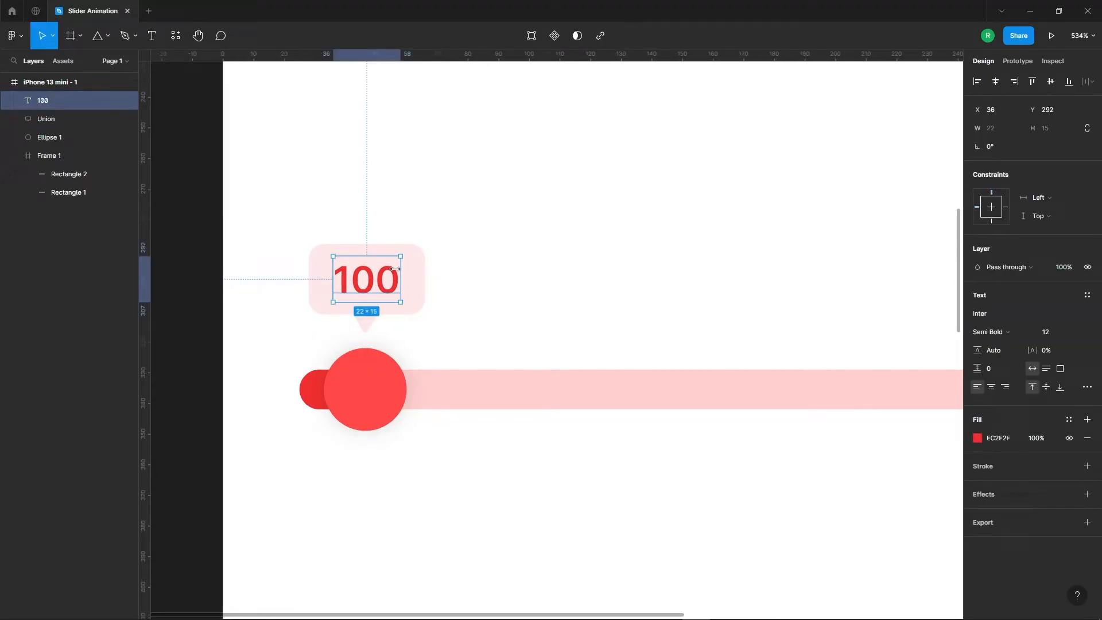
double_click(363, 279)
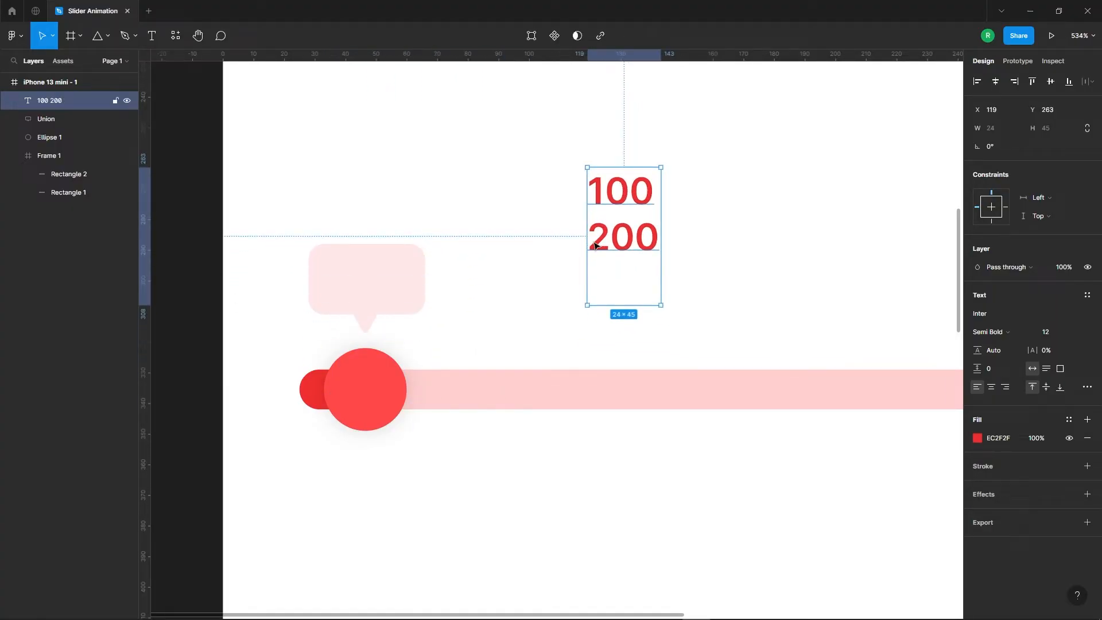
Extend the label to list 100 through 900 on separate lines, clipped so only 100 shows
text(300)
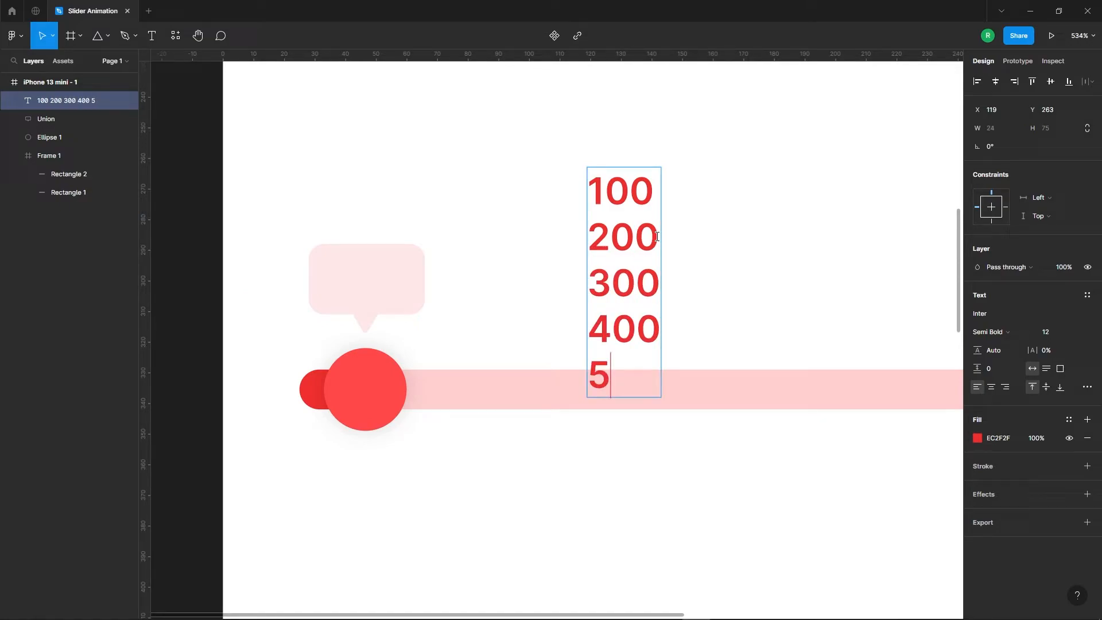
text(00 600 700 800 900)
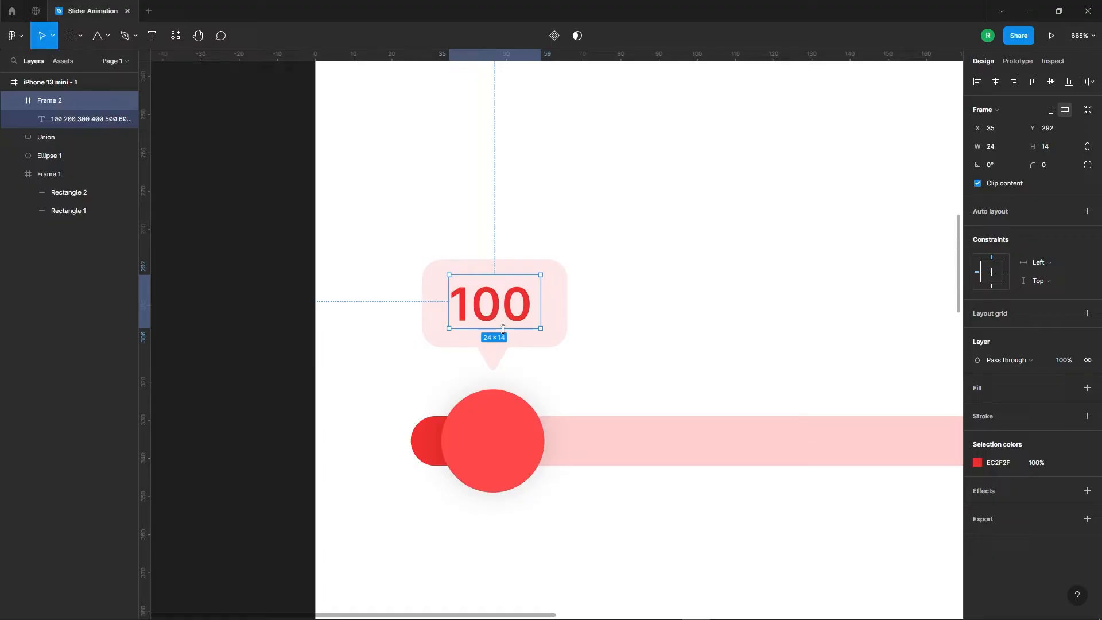
mouse_move(628, 247)
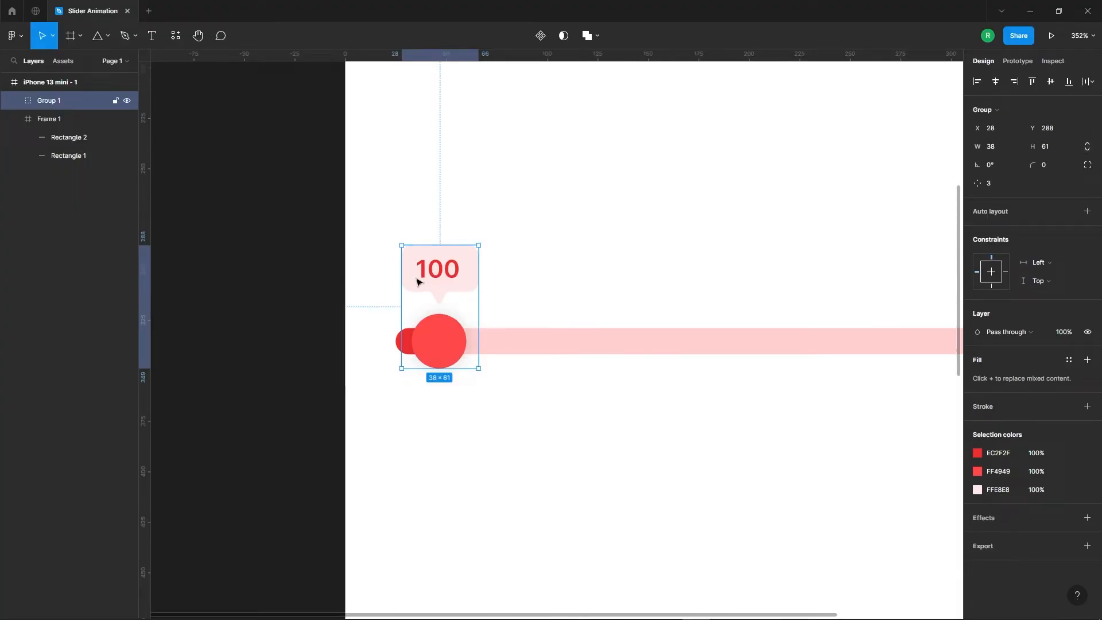
Frame Group 1 with Frame 1 into one slider and duplicate it as Frame 4
click(403, 202)
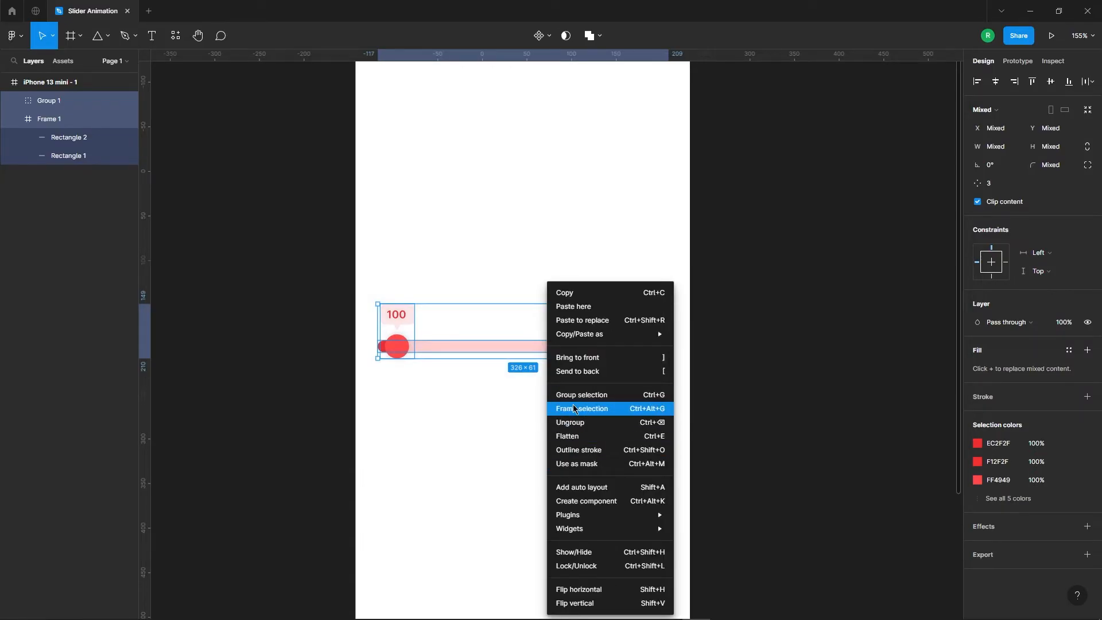
click(582, 409)
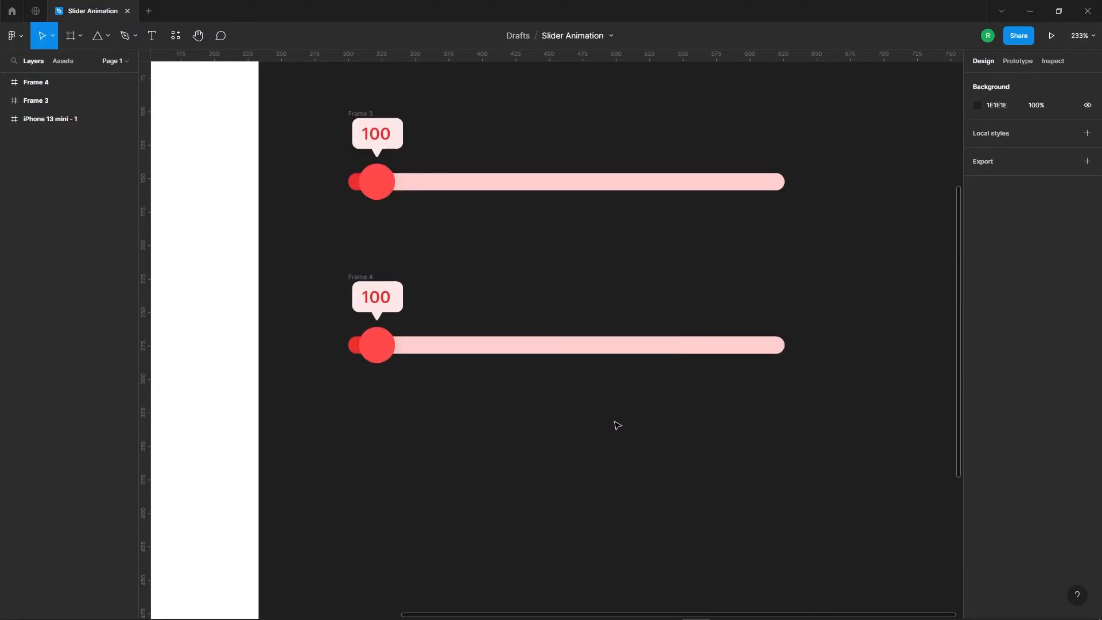
Move the lower slider's knob and tooltip to the track's right end for the 900 state, then select both slider frames
click(376, 324)
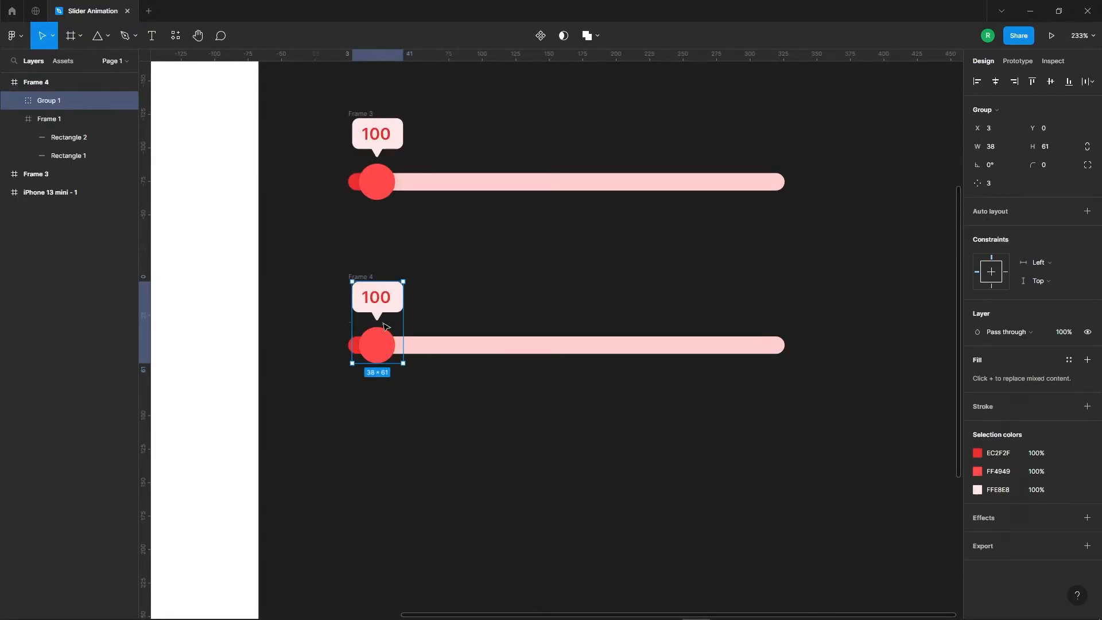
drag(376, 344, 738, 344)
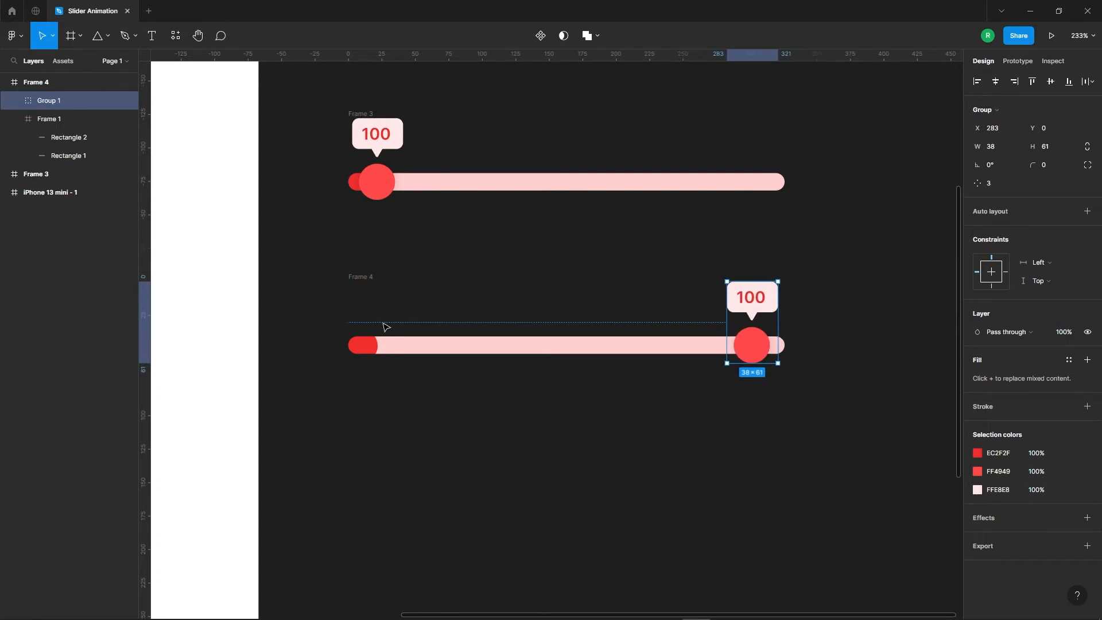
scroll(down, 3)
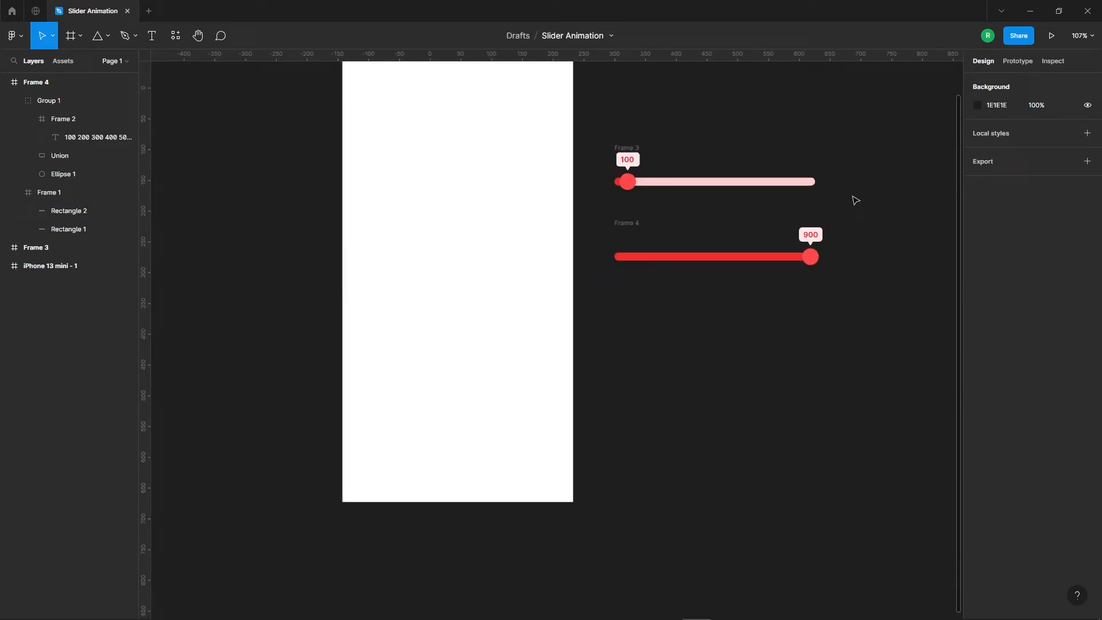
click(36, 248)
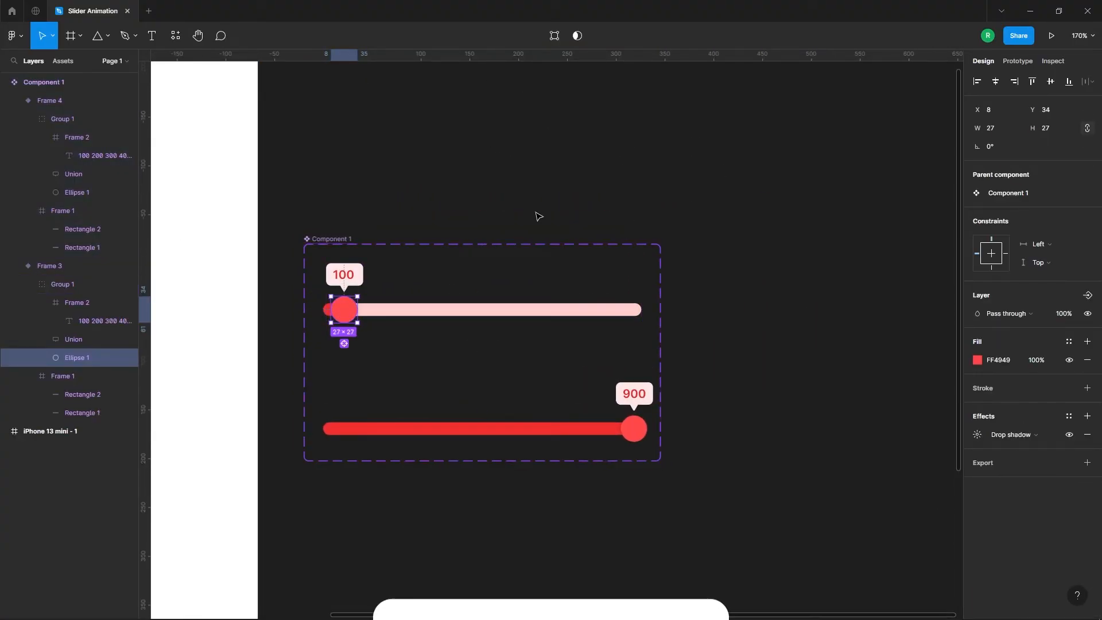
Add an On drag interaction on the knob: Change to the other state, Smart animate, Ease in, 300ms
click(1015, 61)
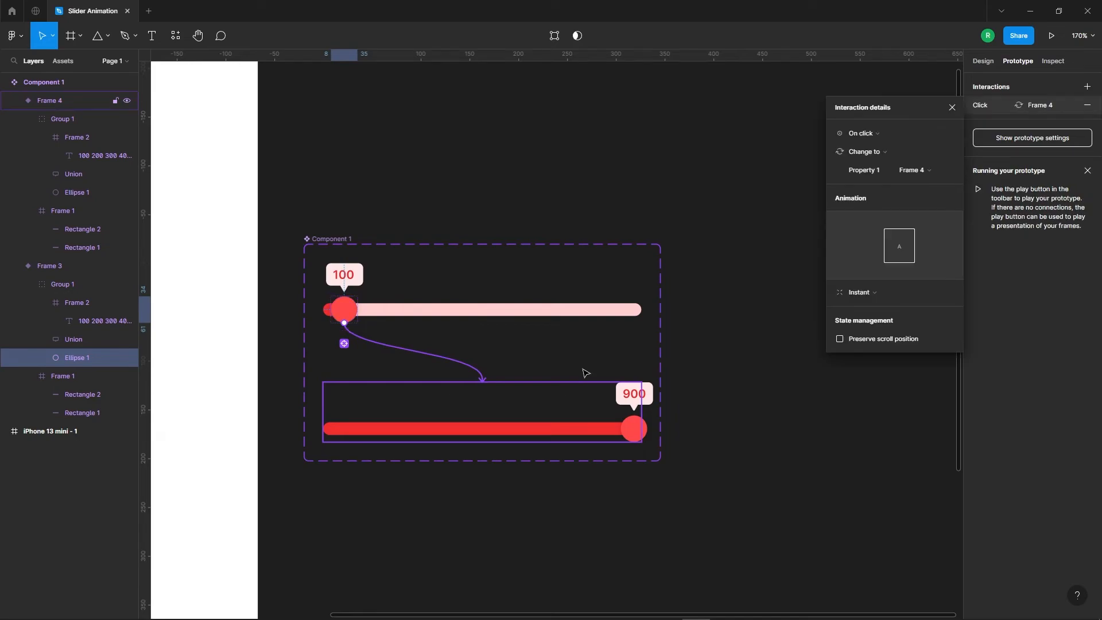
click(860, 133)
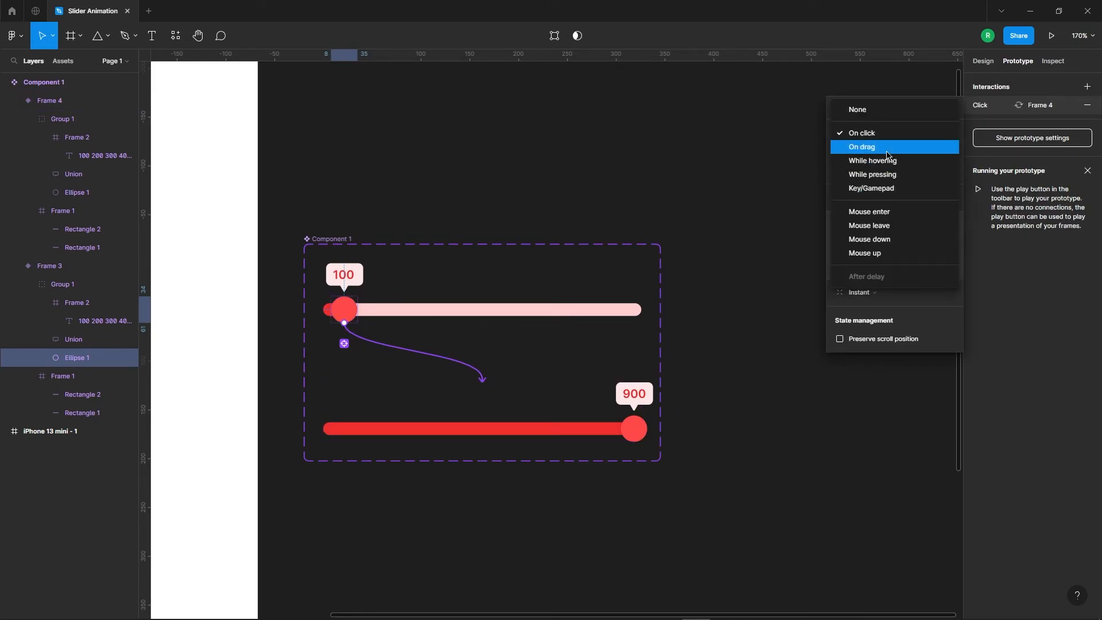
click(862, 147)
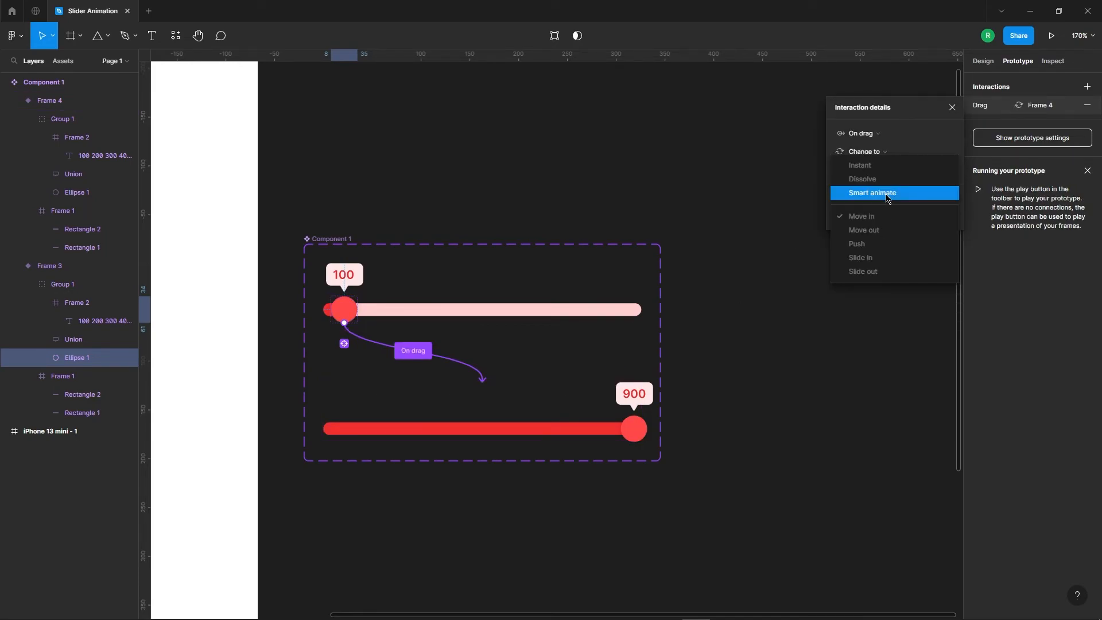
click(872, 193)
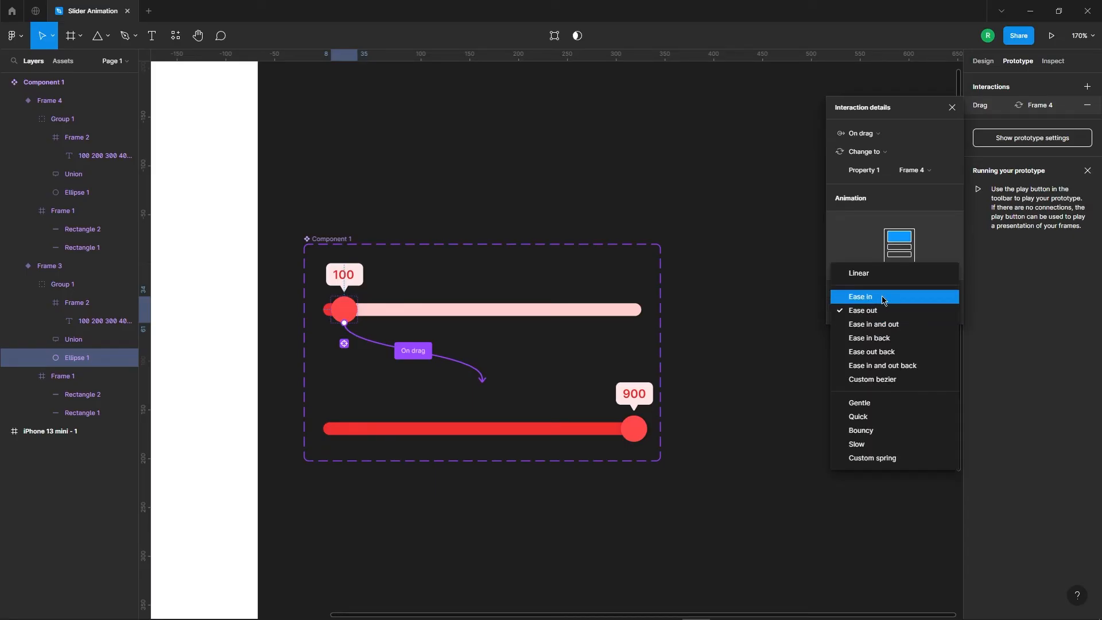
click(859, 296)
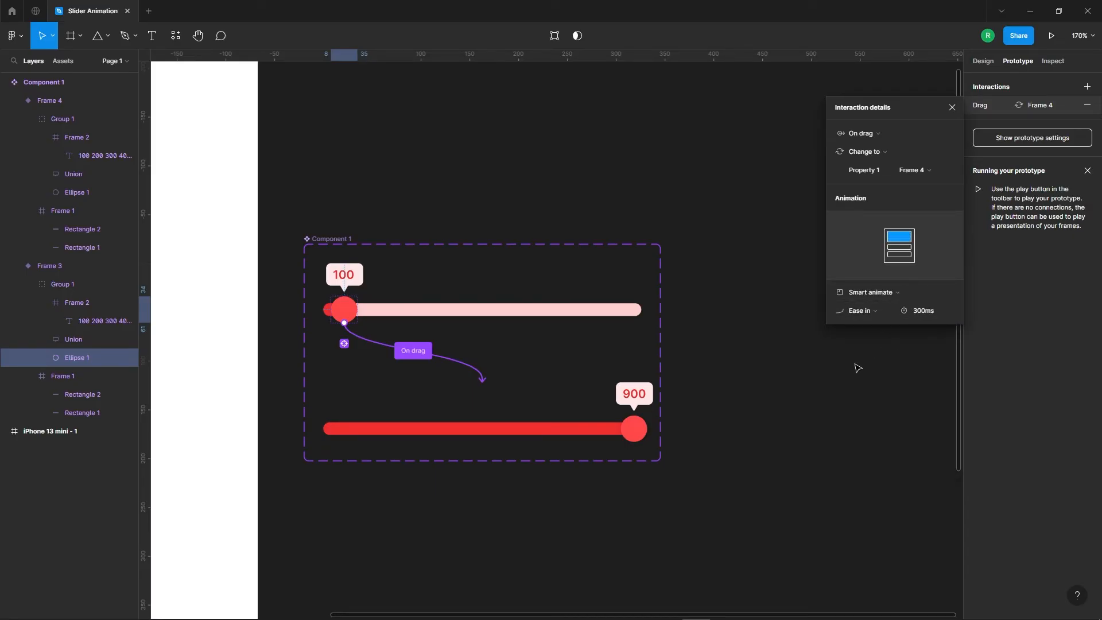
click(631, 428)
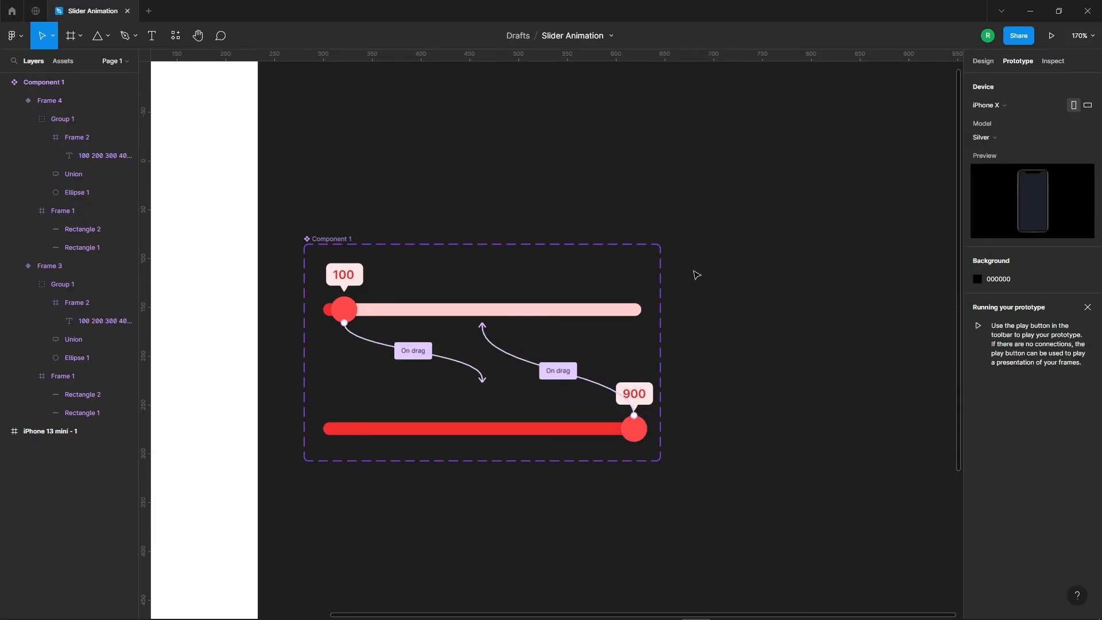
Drop a Component 1 instance from Local components into the iPhone 13 mini frame and start the preview
click(62, 61)
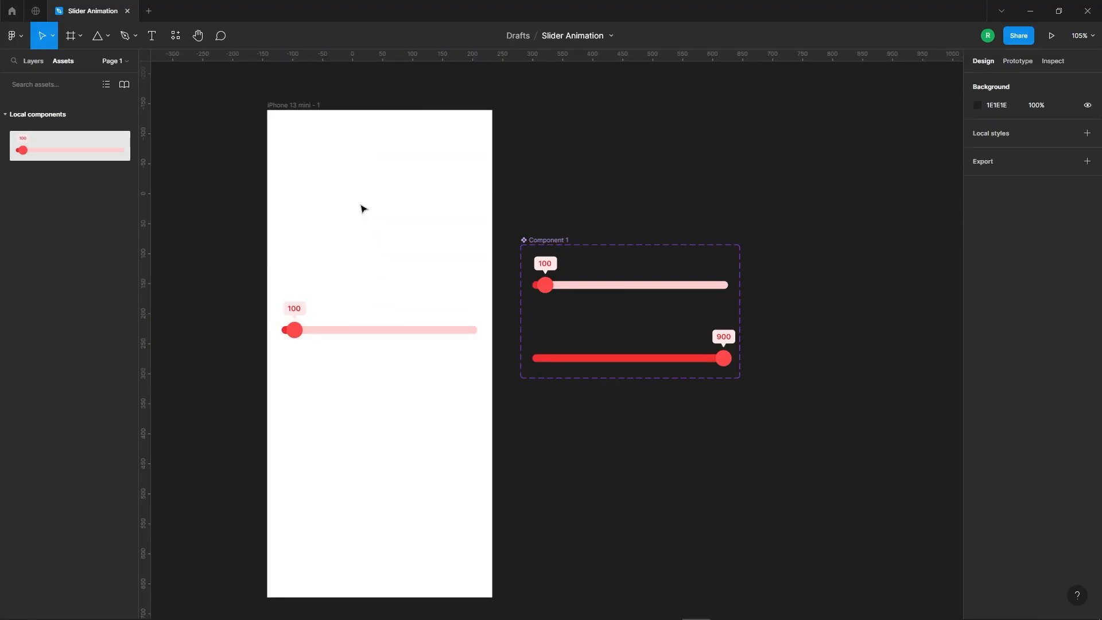
click(1051, 36)
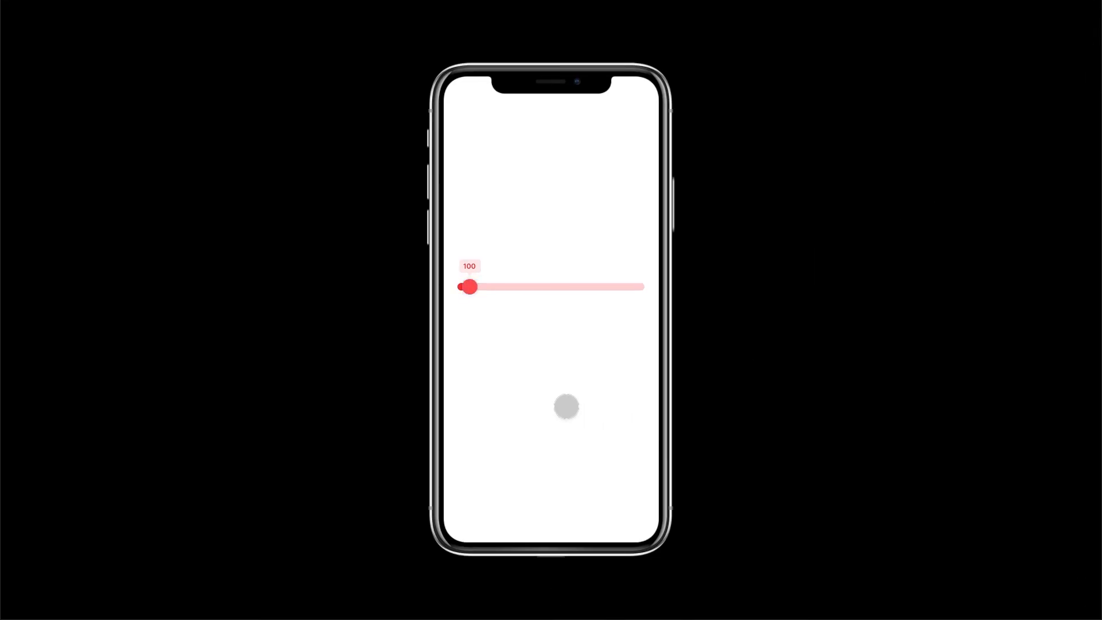
Drag the knob right through 400 and 700 toward the end, then back down to 100
drag(467, 287, 566, 286)
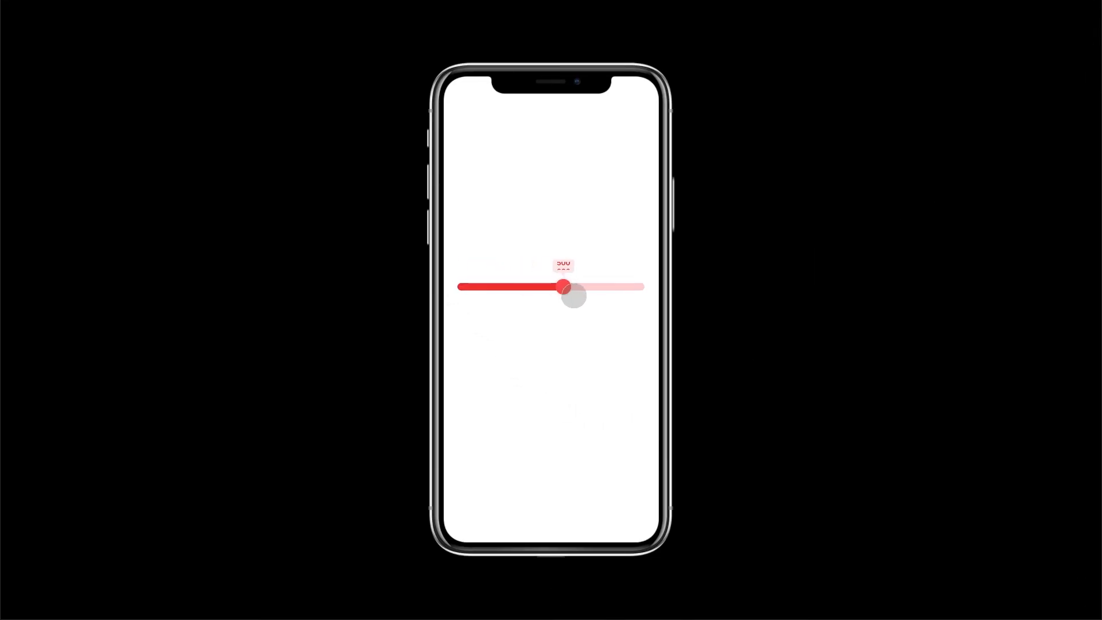
drag(562, 286, 574, 286)
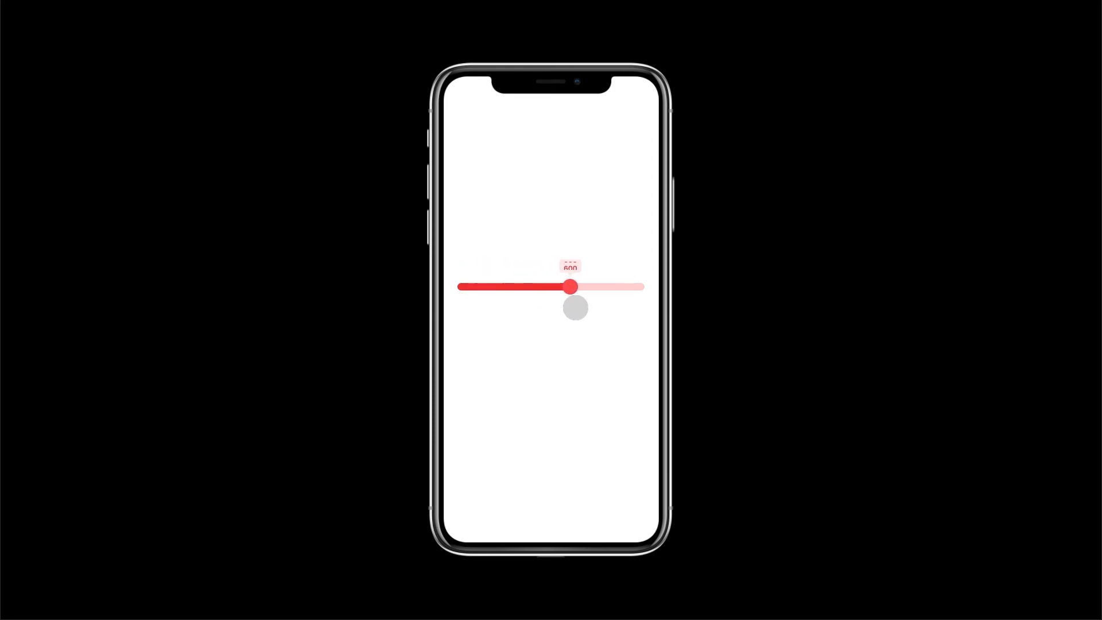
drag(574, 287, 608, 286)
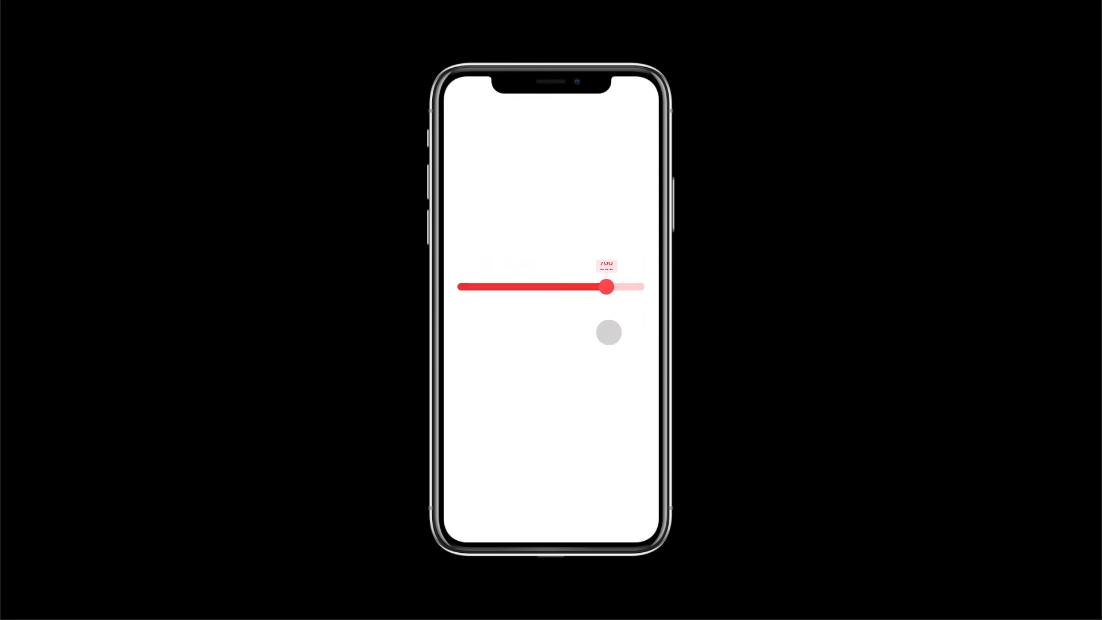
drag(609, 285, 535, 286)
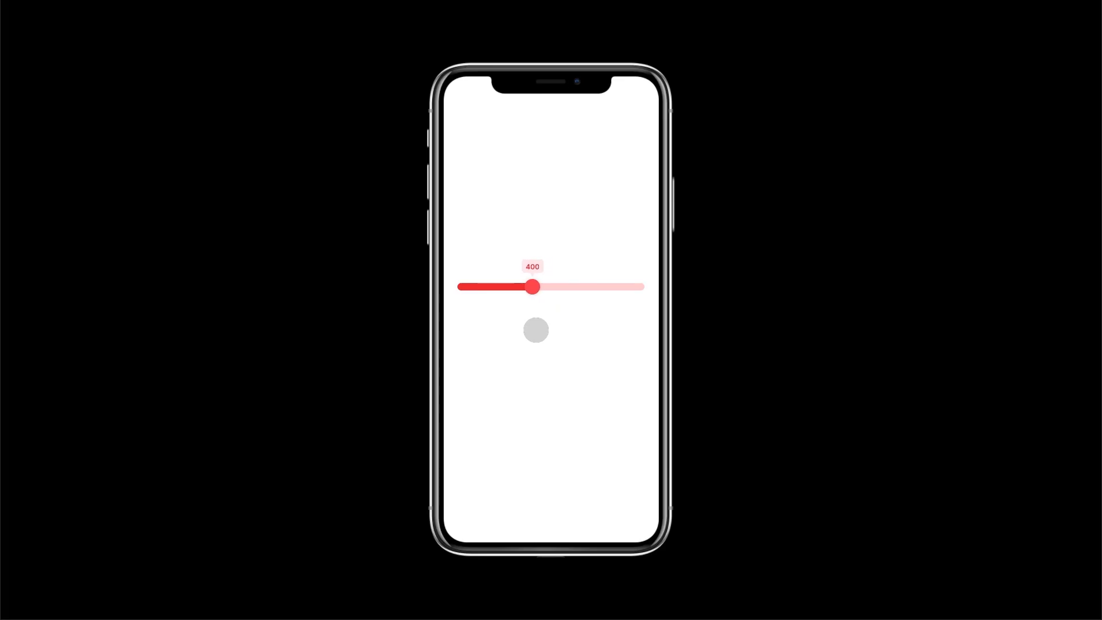
drag(536, 286, 600, 286)
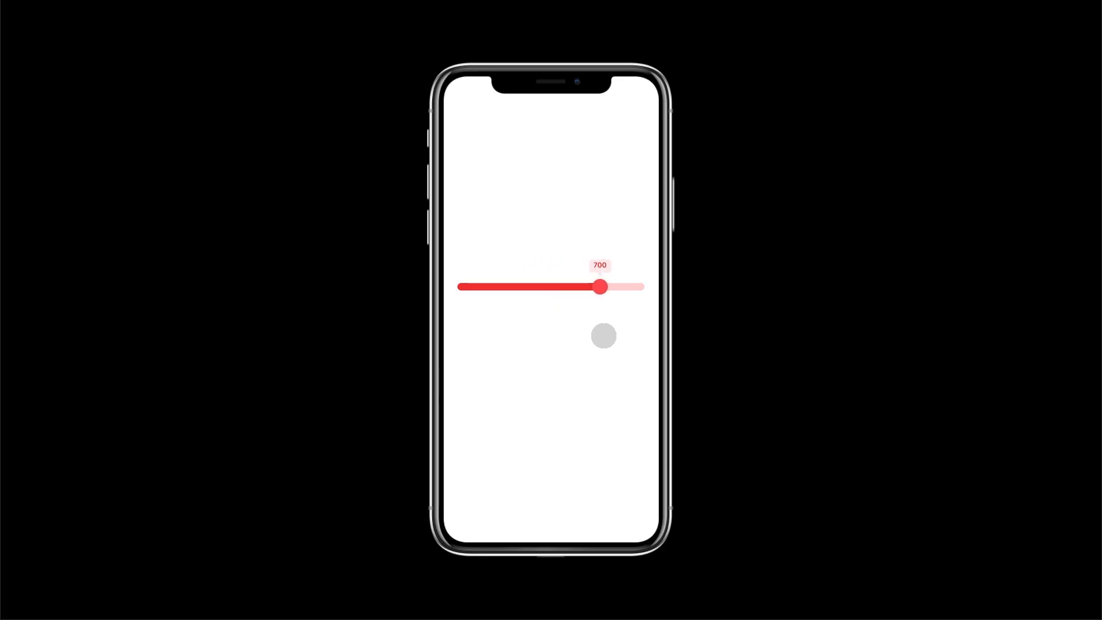
drag(600, 287, 467, 287)
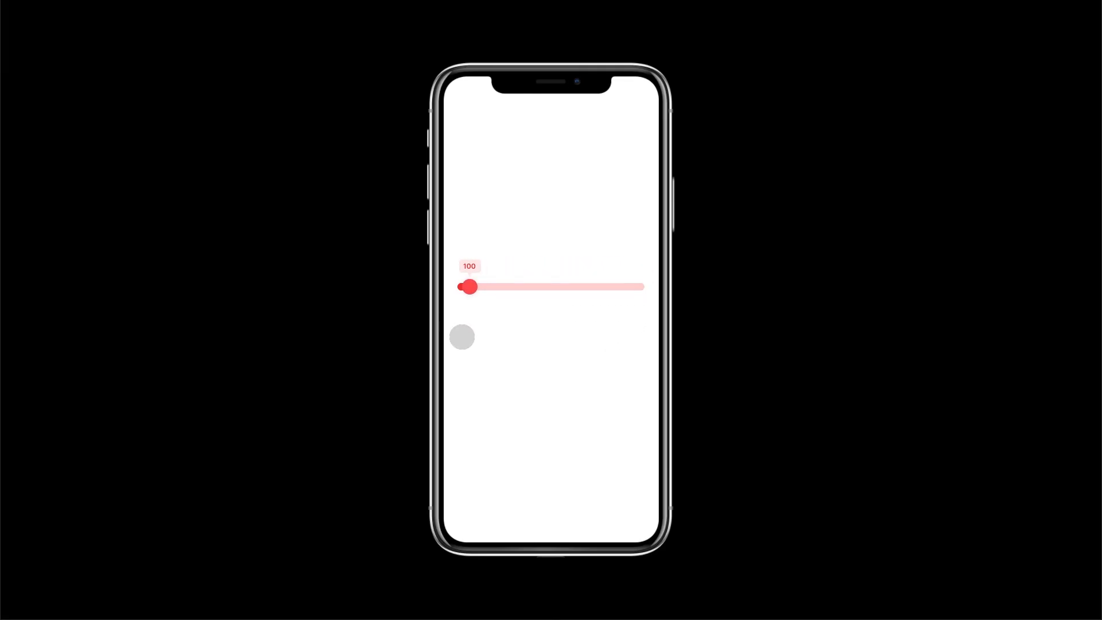